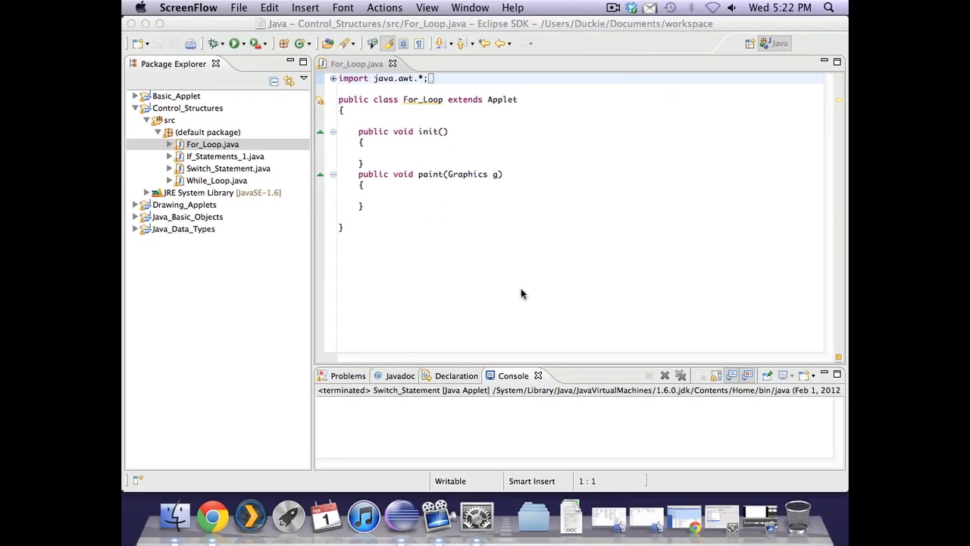
{"action": "mouse_move", "coordinate": [185, 112]}
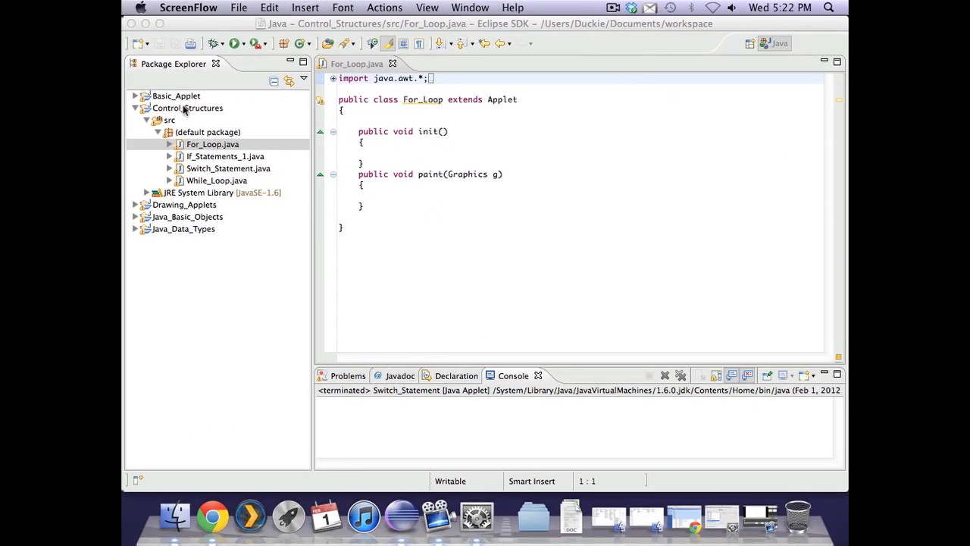
- Add import java.applet.*; below the awt import in For_Loop.java of Control_Structures
{"action": "left_click", "coordinate": [188, 107]}
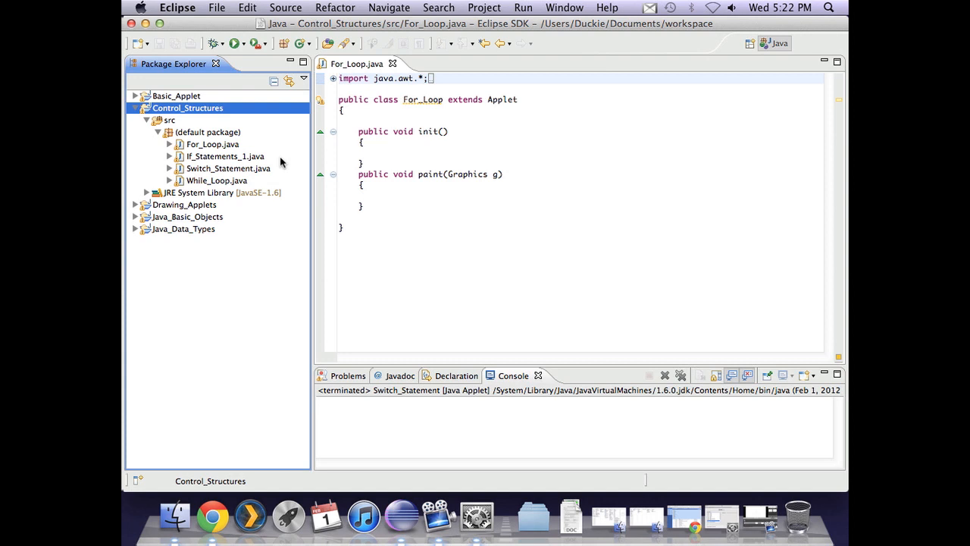
{"action": "mouse_move", "coordinate": [412, 115]}
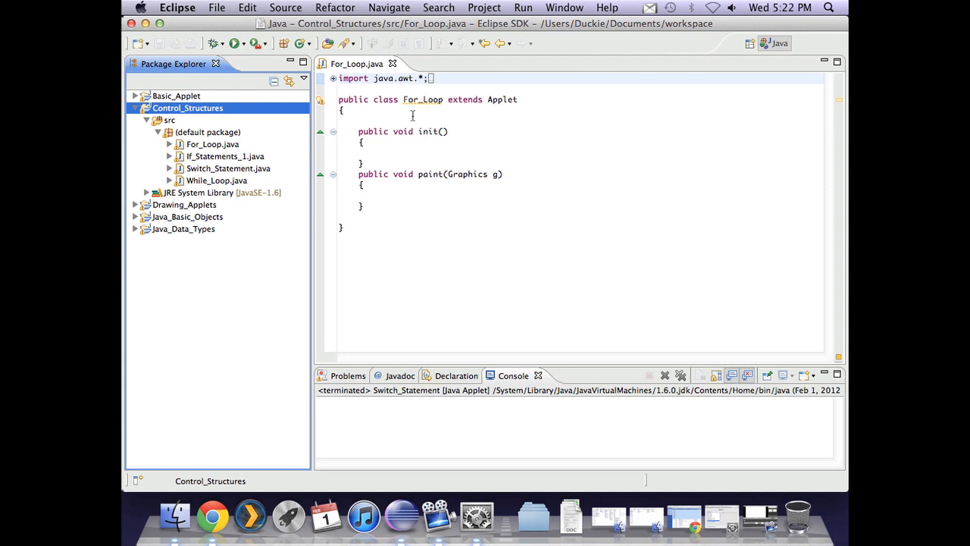
{"action": "mouse_move", "coordinate": [385, 109]}
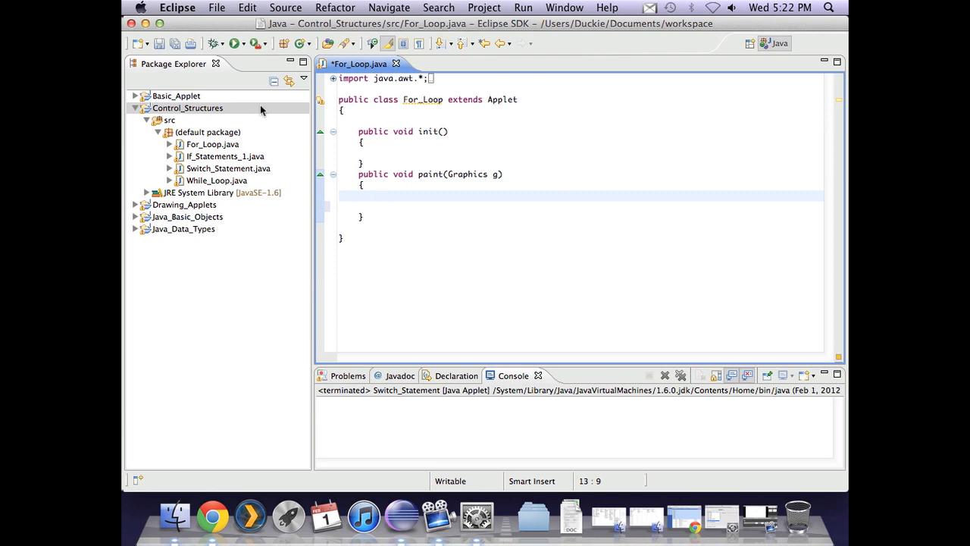
{"action": "type", "text": "import java.applet.*;"}
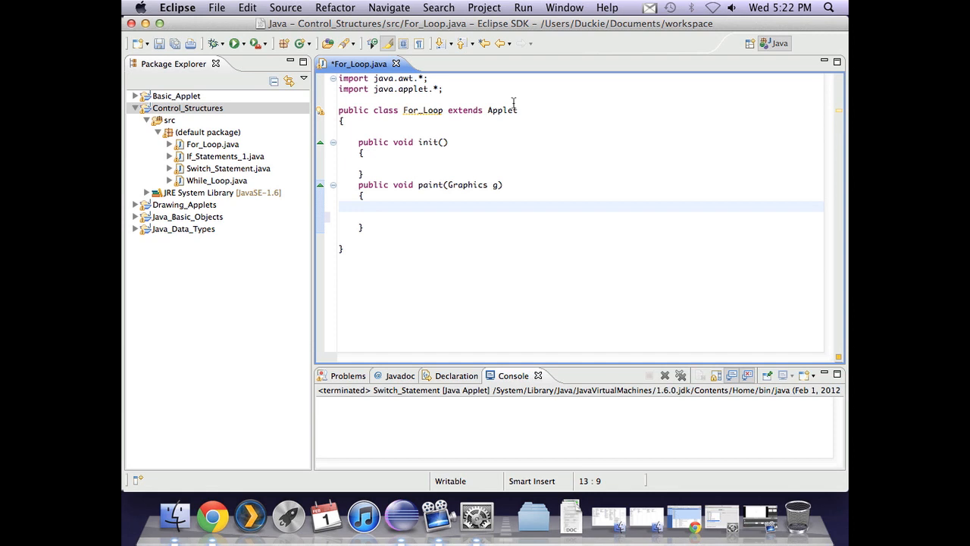
{"action": "mouse_move", "coordinate": [415, 233]}
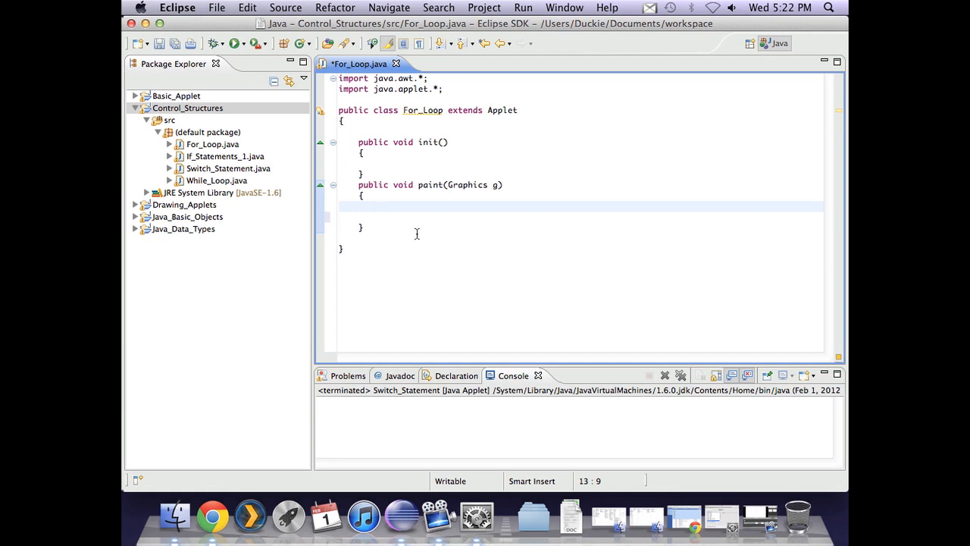
- Write the loop header for(int i=0; i<5;i=i+1) inside paint
{"action": "type", "text": "for"}
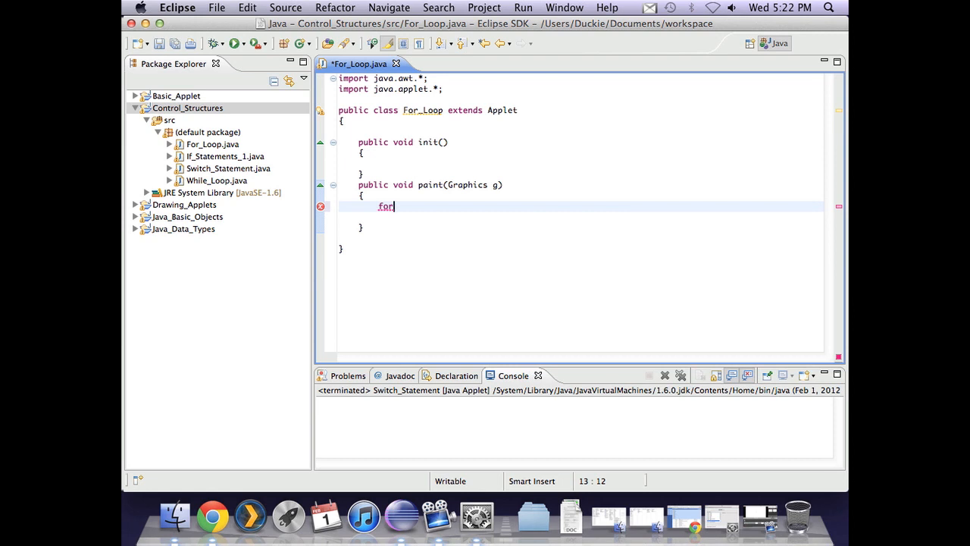
{"action": "type", "text": "("}
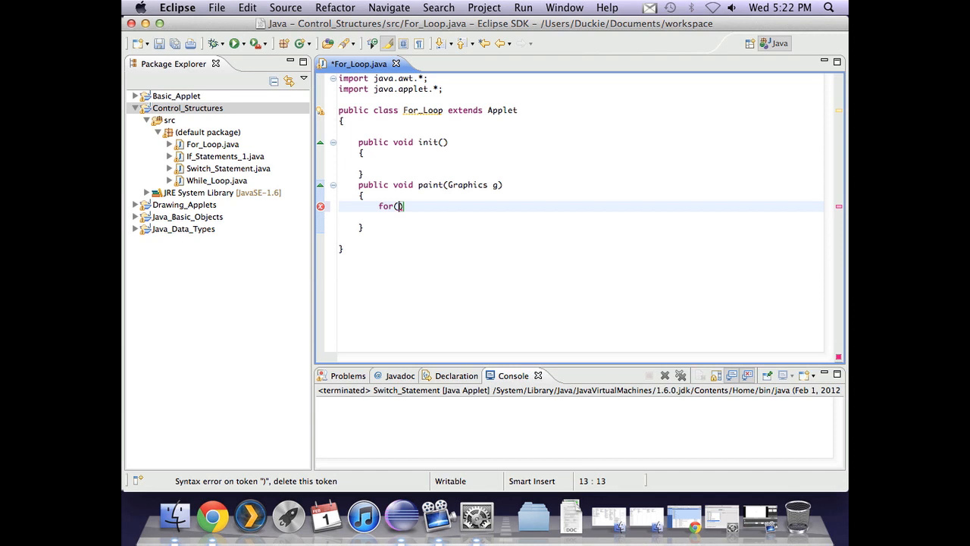
{"action": "type", "text": "int i"}
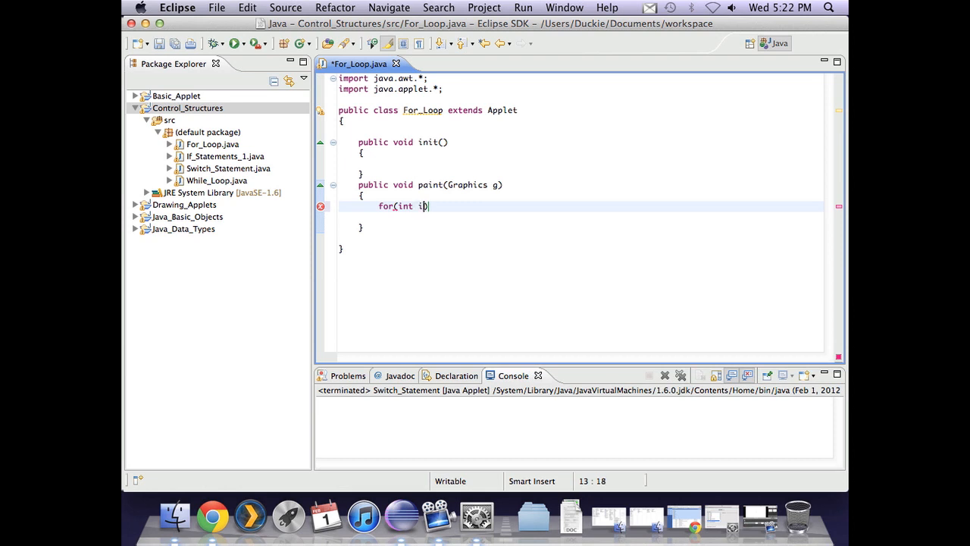
{"action": "type", "text": "=0"}
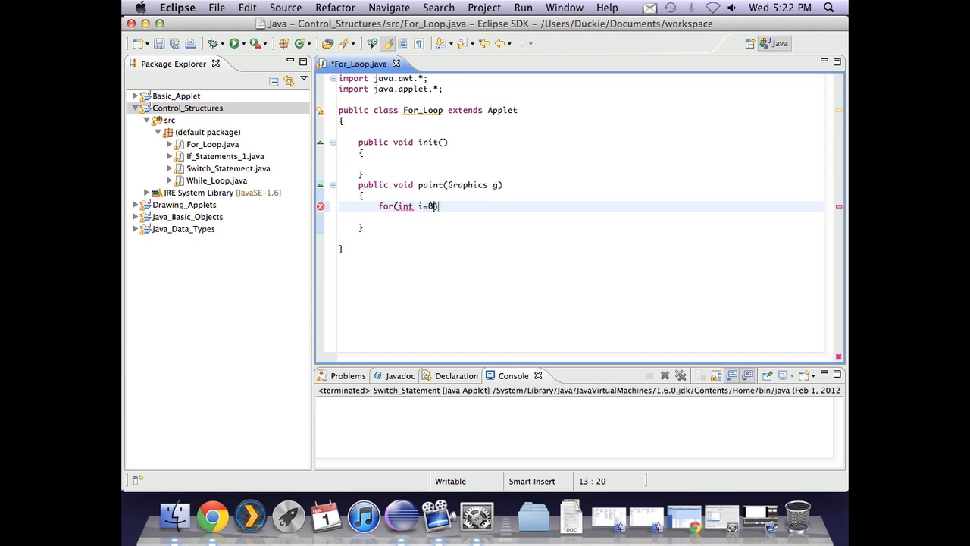
{"action": "type", "text": ";"}
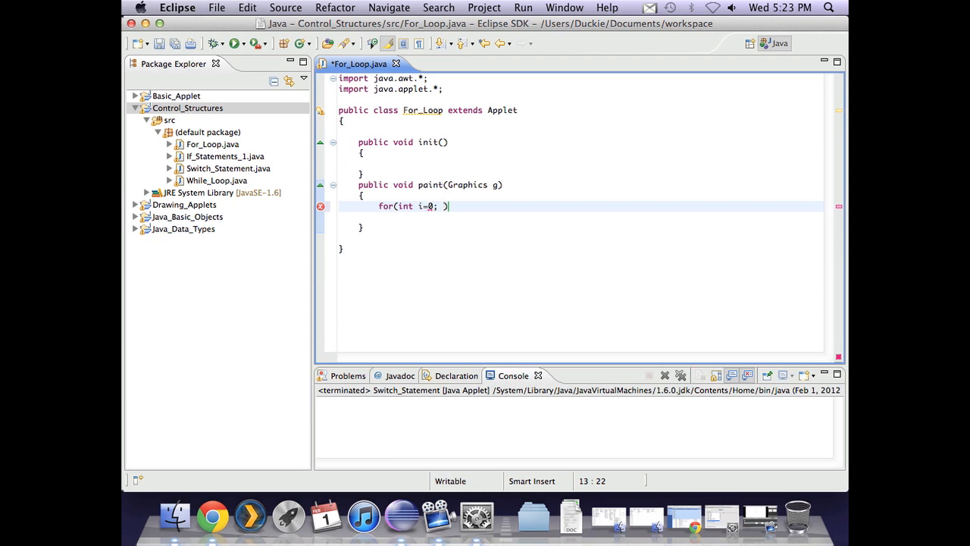
{"action": "type", "text": "i"}
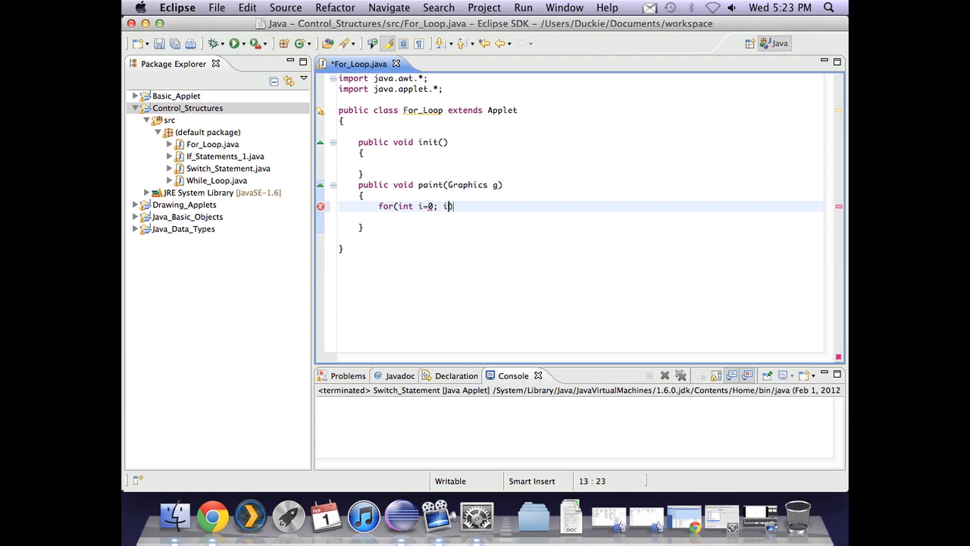
{"action": "type", "text": "<5;"}
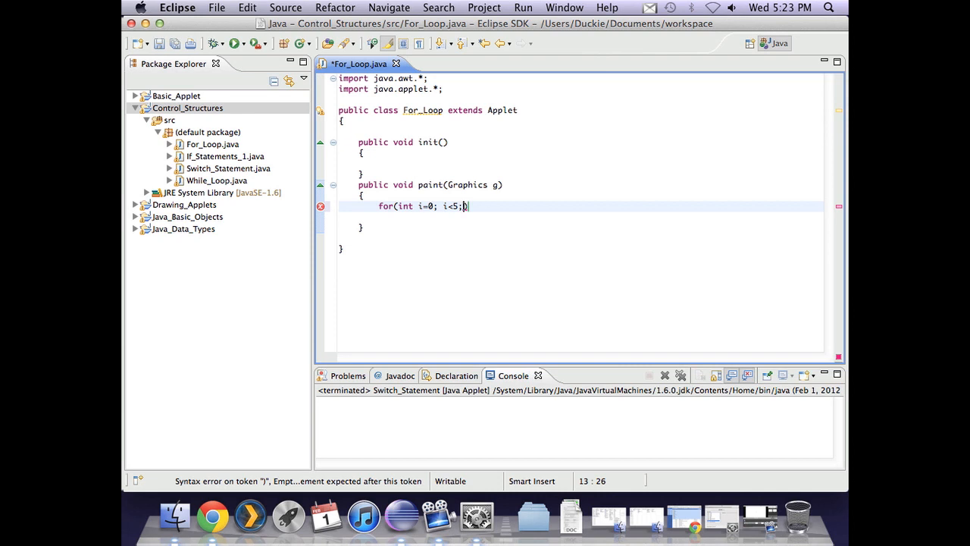
{"action": "type", "text": "i"}
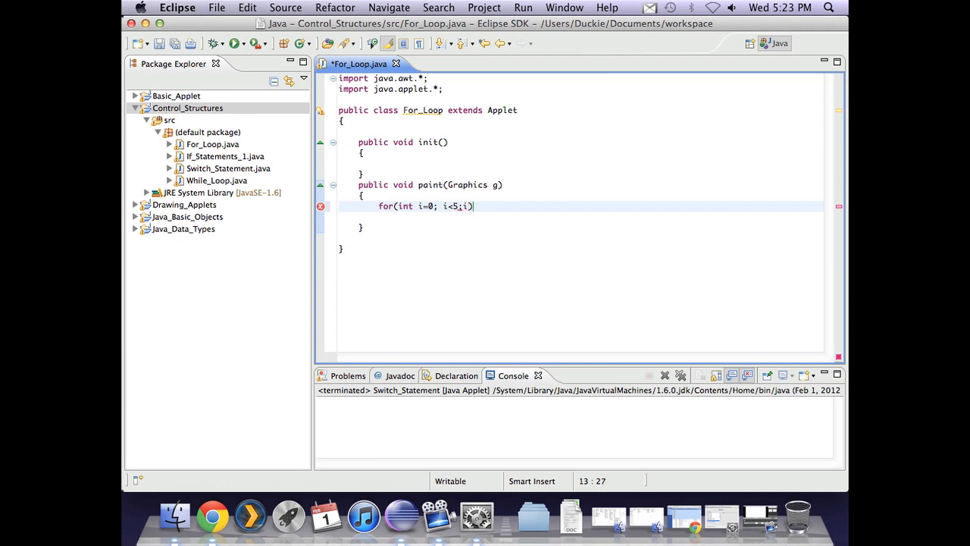
{"action": "type", "text": ">"}
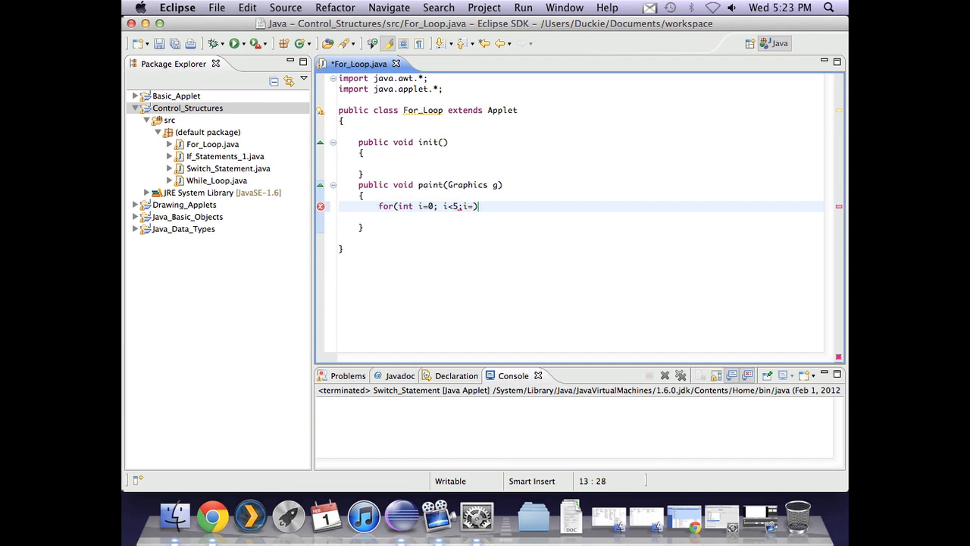
{"action": "type", "text": "i"}
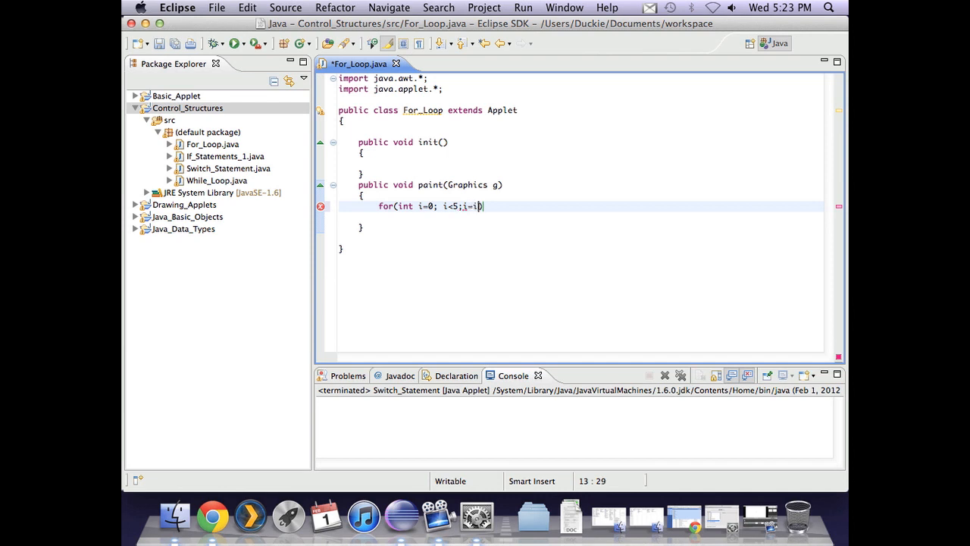
{"action": "type", "text": "+1)"}
{"action": "type", "text": "{"}
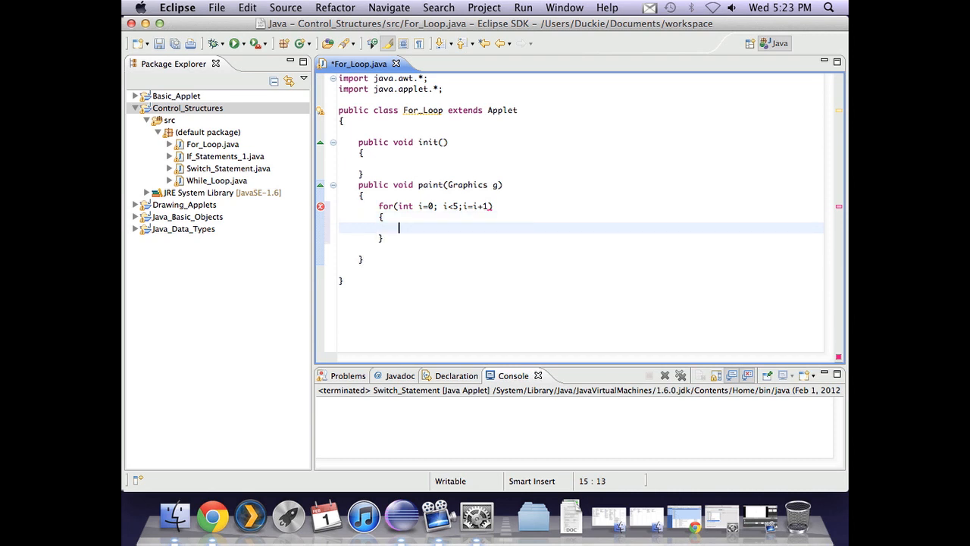
- Write g.drawString(""+i, 20, 20); as the loop body using content assist
{"action": "left_click", "coordinate": [394, 236]}
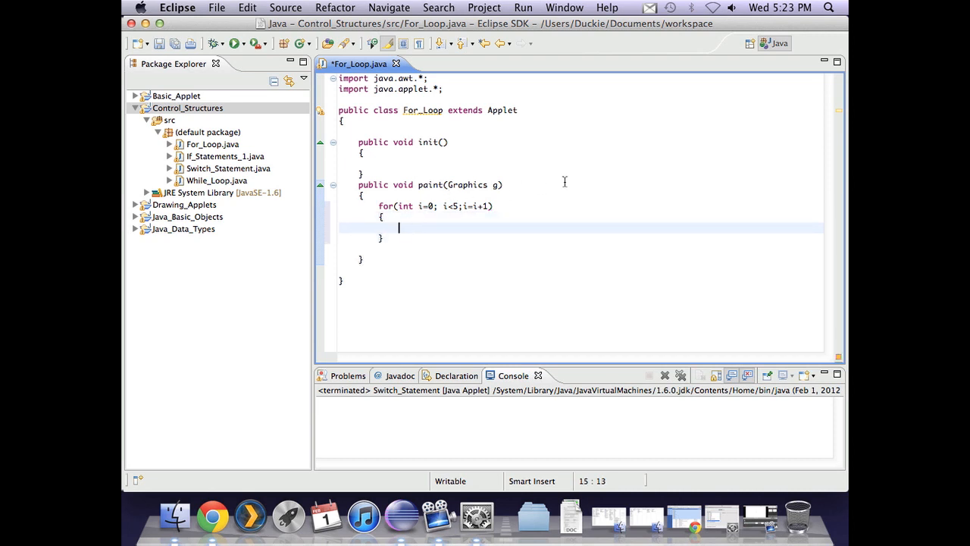
{"action": "type", "text": "g"}
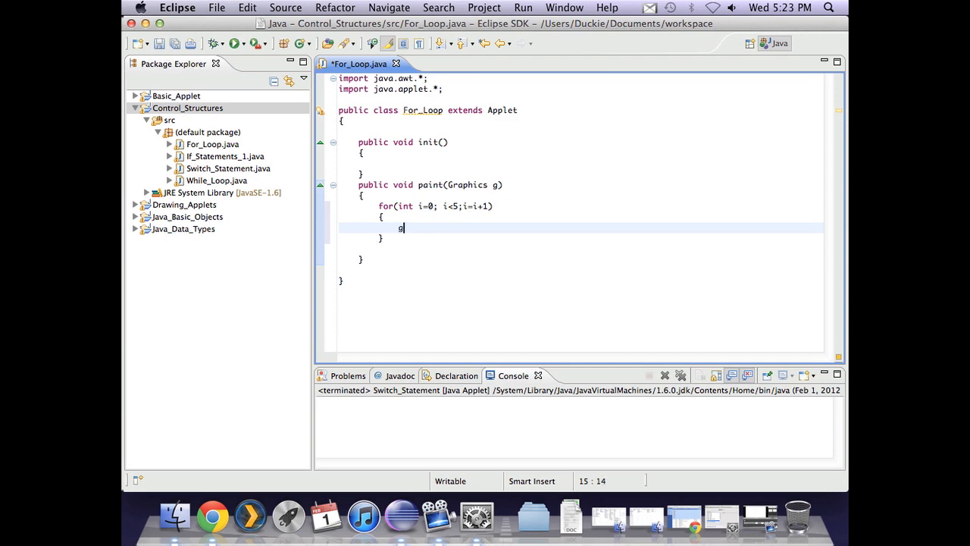
{"action": "type", "text": ".drawStr"}
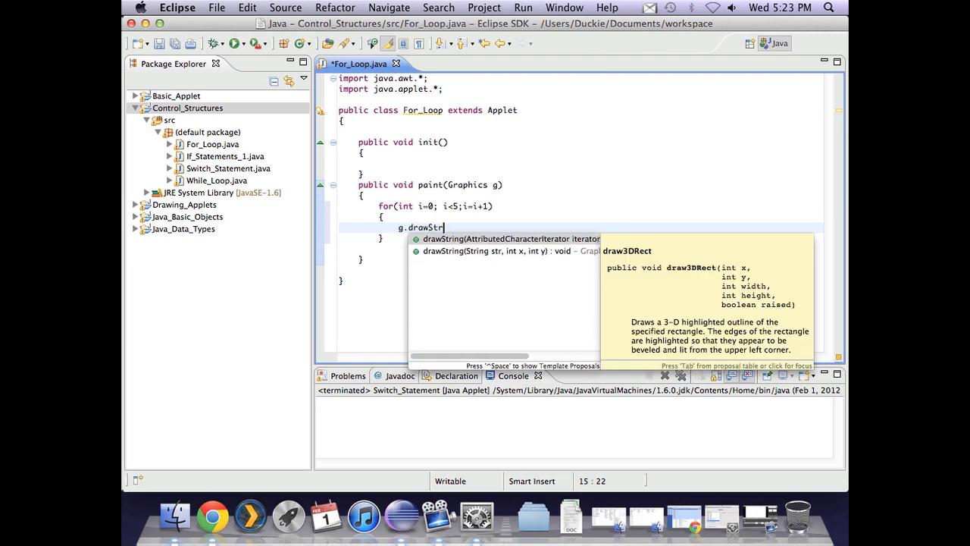
{"action": "left_click", "coordinate": [512, 238]}
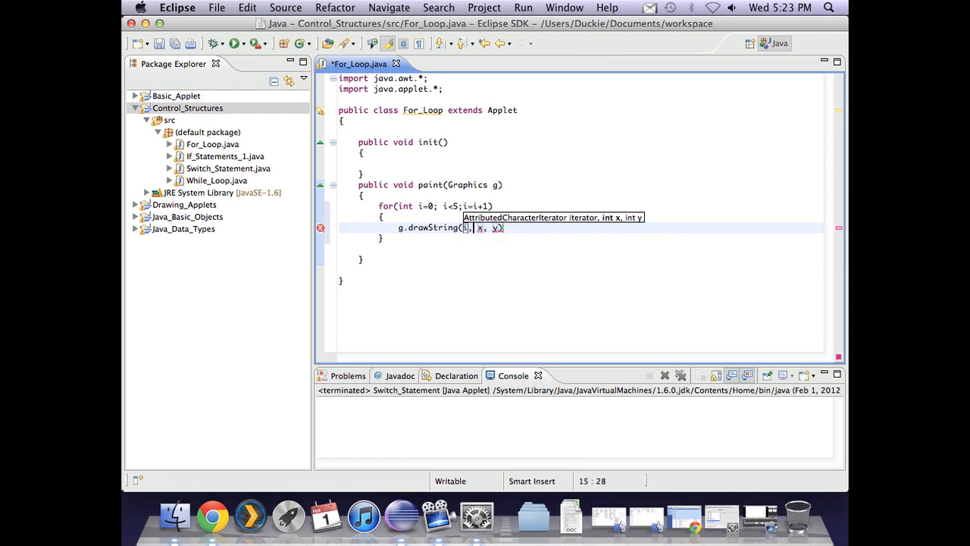
{"action": "type", "text": "20"}
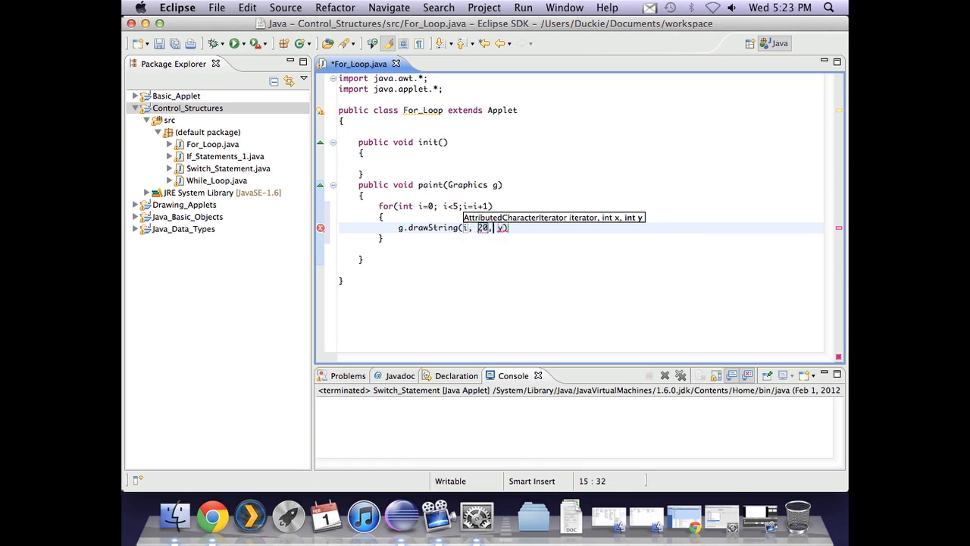
{"action": "type", "text": "20"}
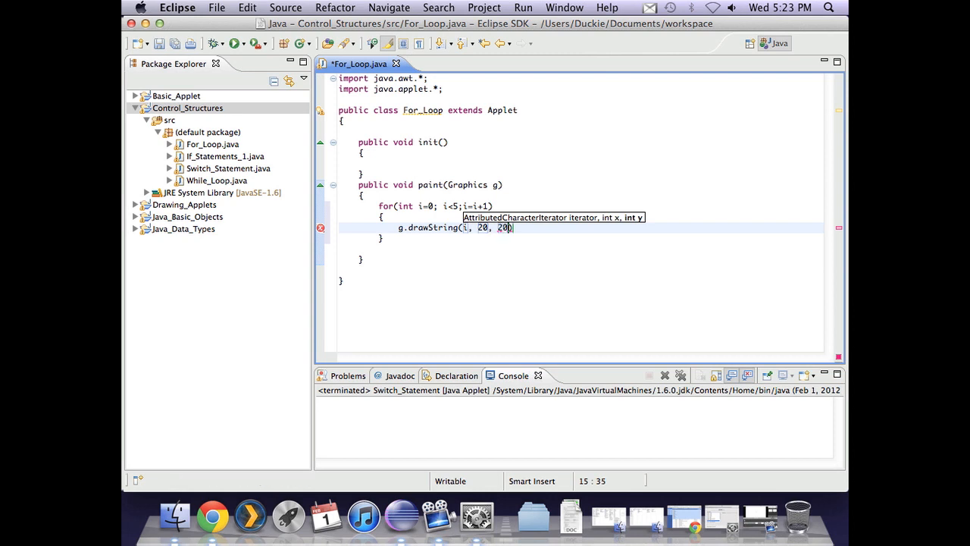
{"action": "type", "text": ");"}
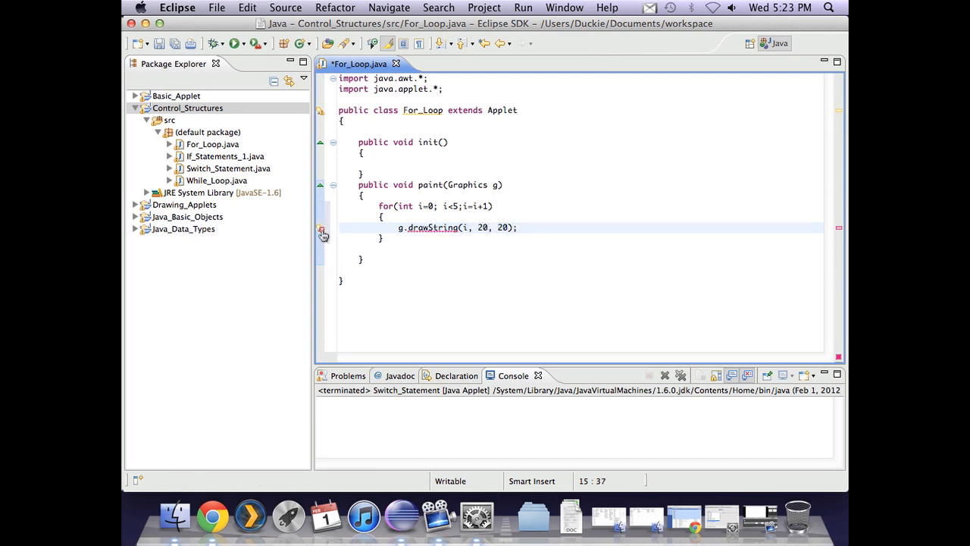
{"action": "mouse_move", "coordinate": [321, 227]}
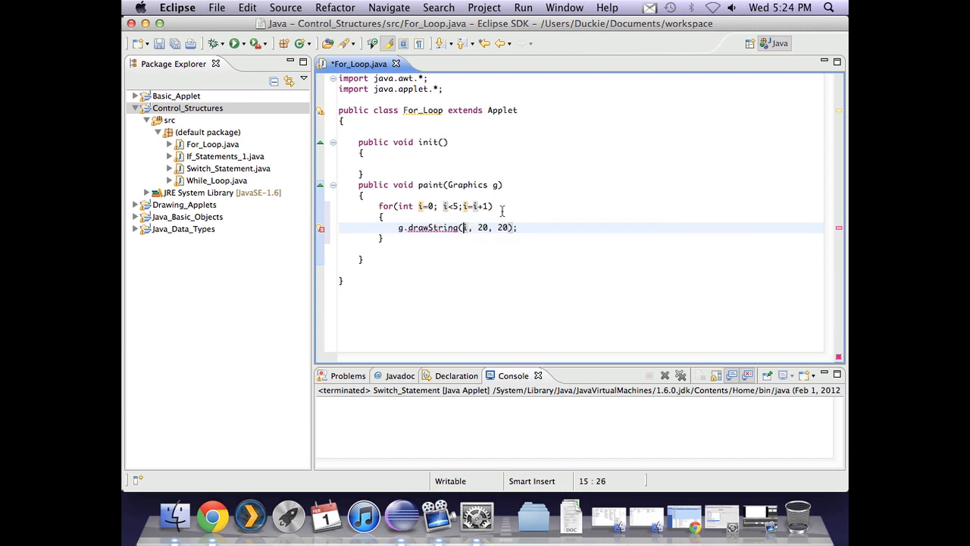
{"action": "type", "text": "\"\"+"}
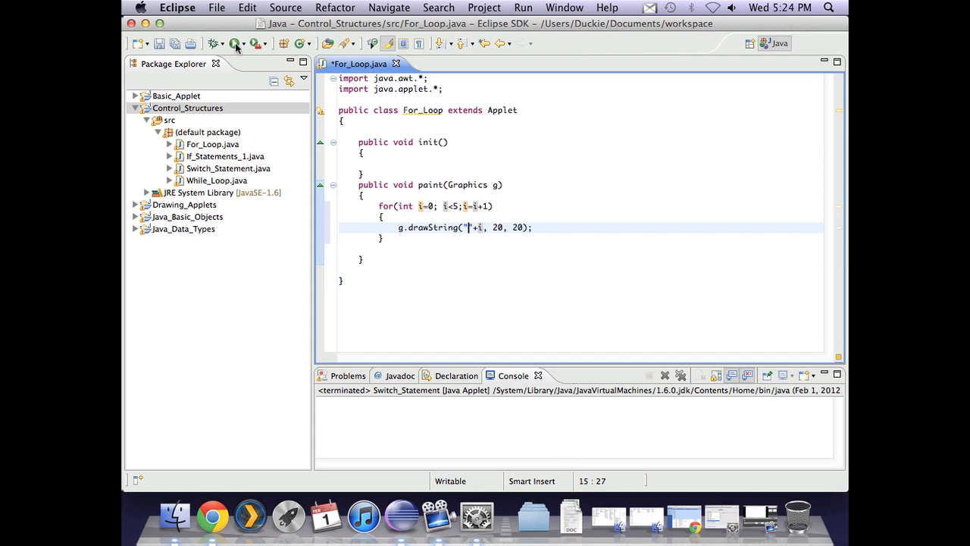
- Save and run For_Loop as an applet, then close the applet viewer
{"action": "left_click", "coordinate": [236, 42]}
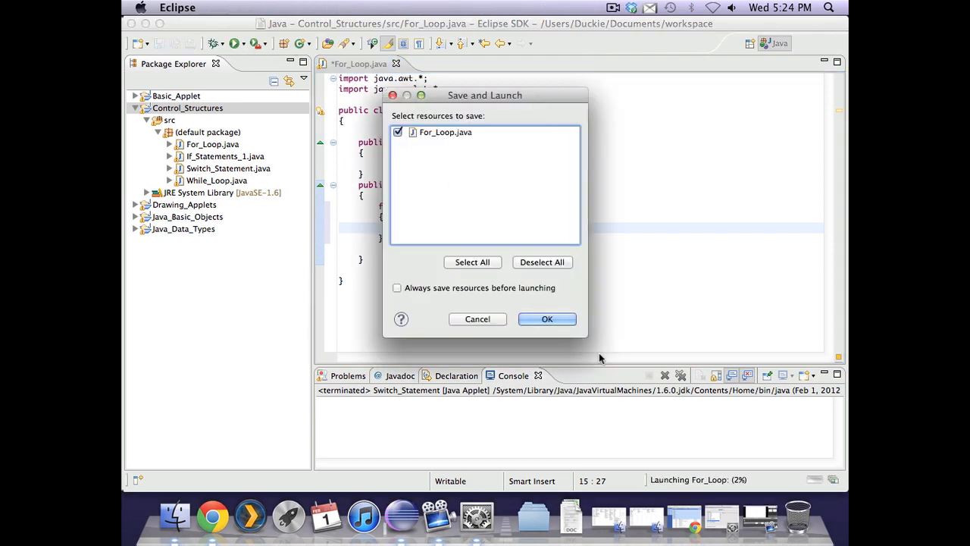
{"action": "left_click", "coordinate": [547, 319]}
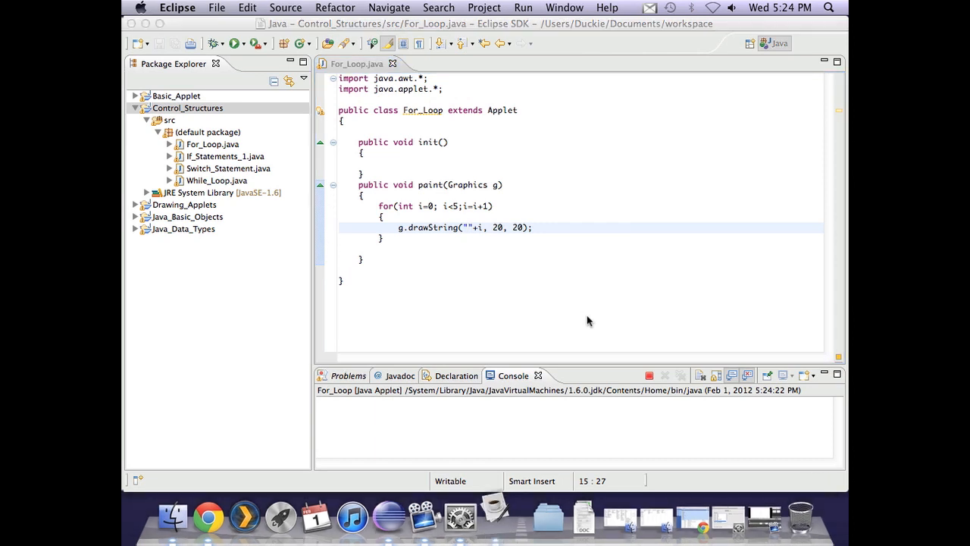
{"action": "left_click", "coordinate": [235, 43]}
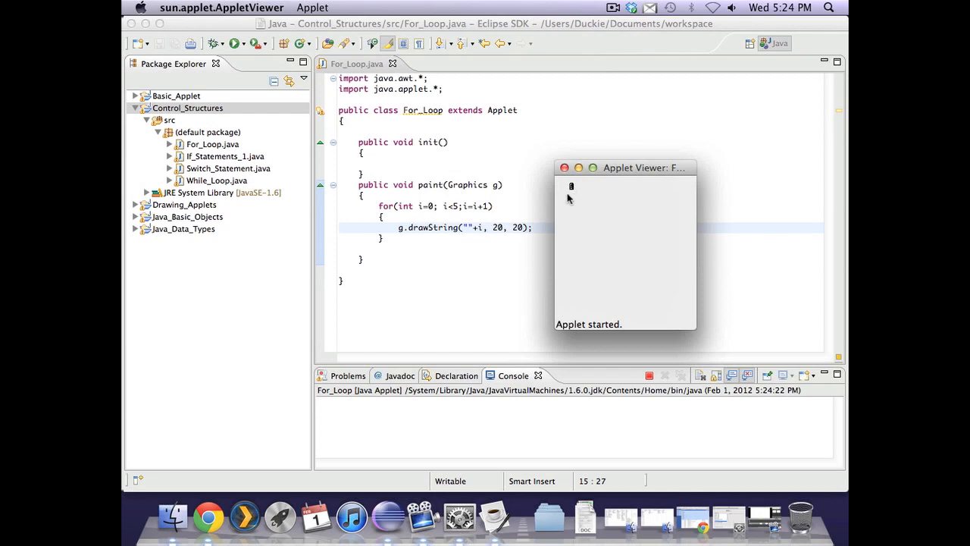
{"action": "left_click", "coordinate": [564, 166]}
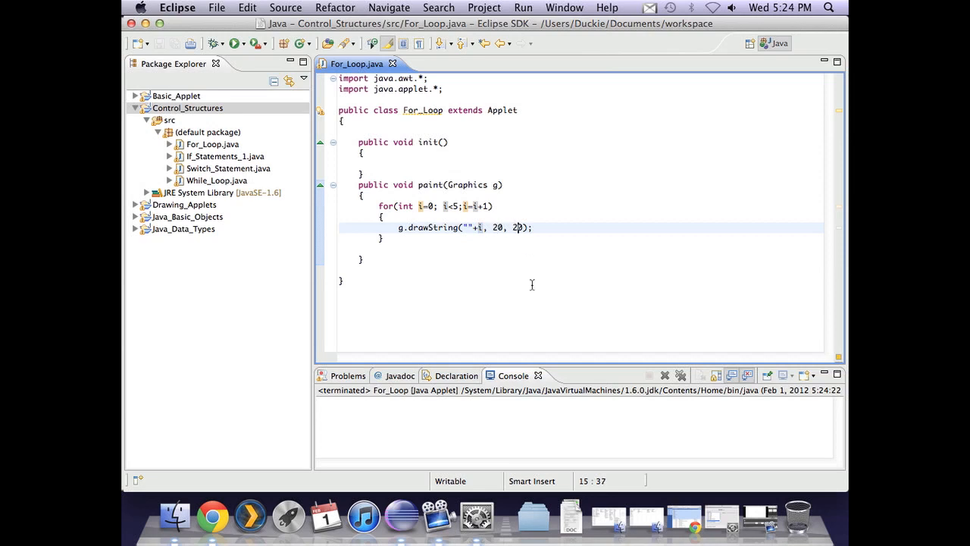
{"action": "mouse_move", "coordinate": [355, 147]}
{"action": "type", "text": "int"}
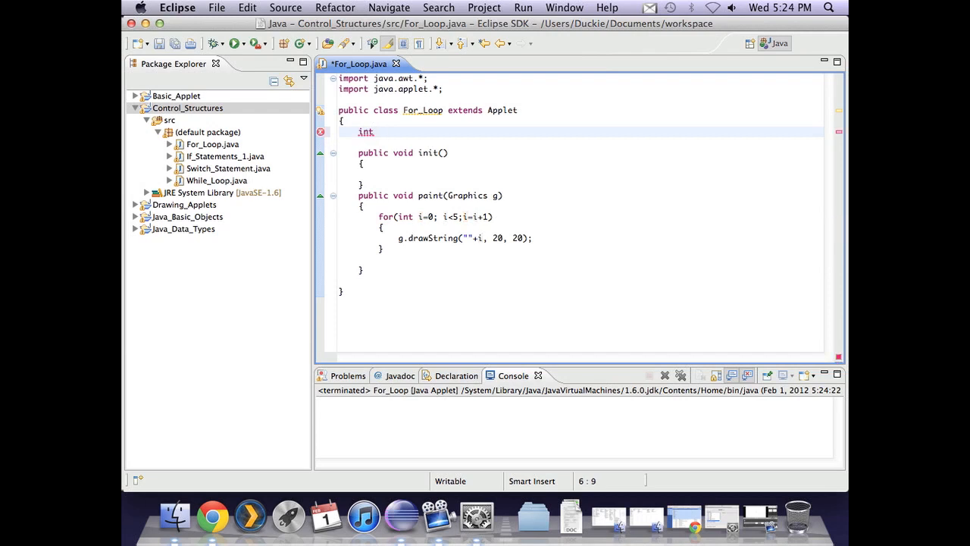
- Declare int yPos=20, draw i at 20, yPos and add yPos=yPos+20; after drawString
{"action": "type", "text": "yPos="}
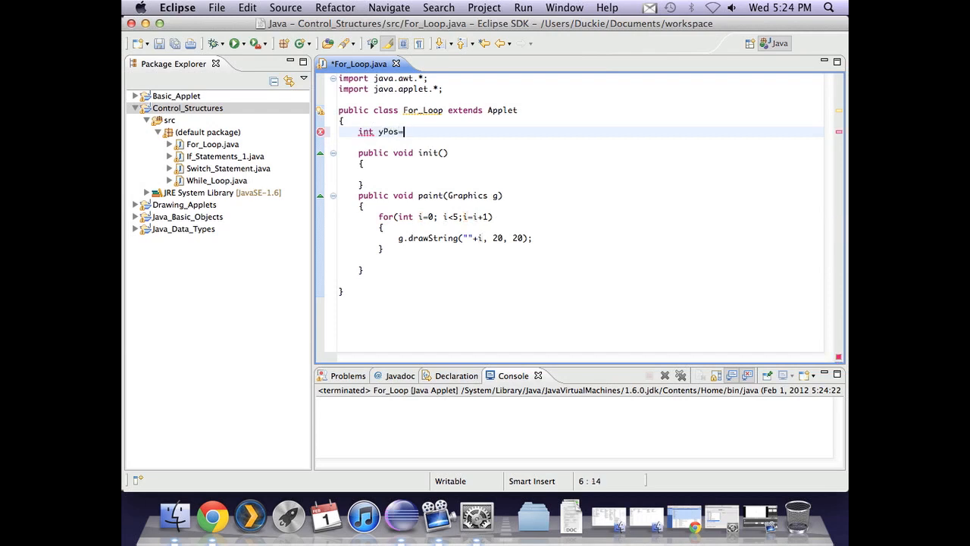
{"action": "type", "text": "20;"}
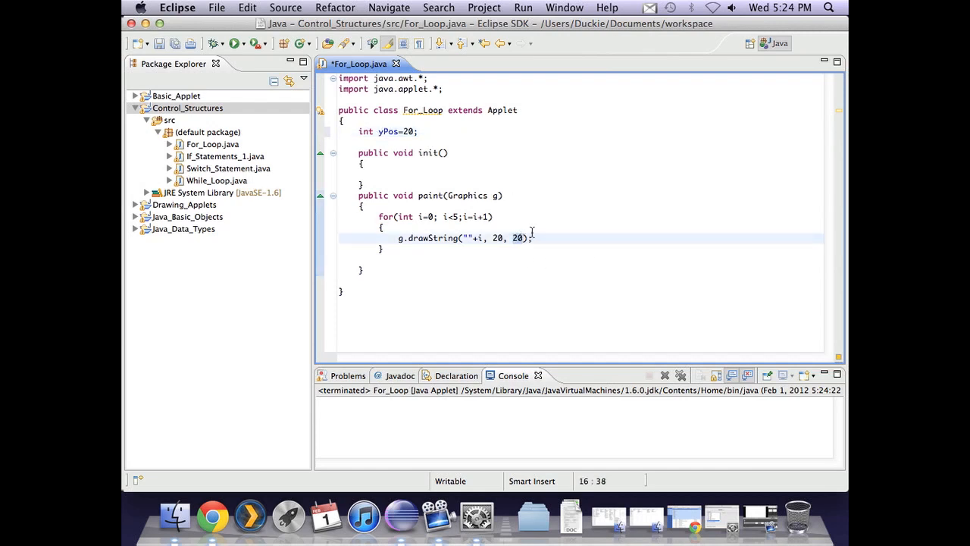
{"action": "type", "text": "yPos"}
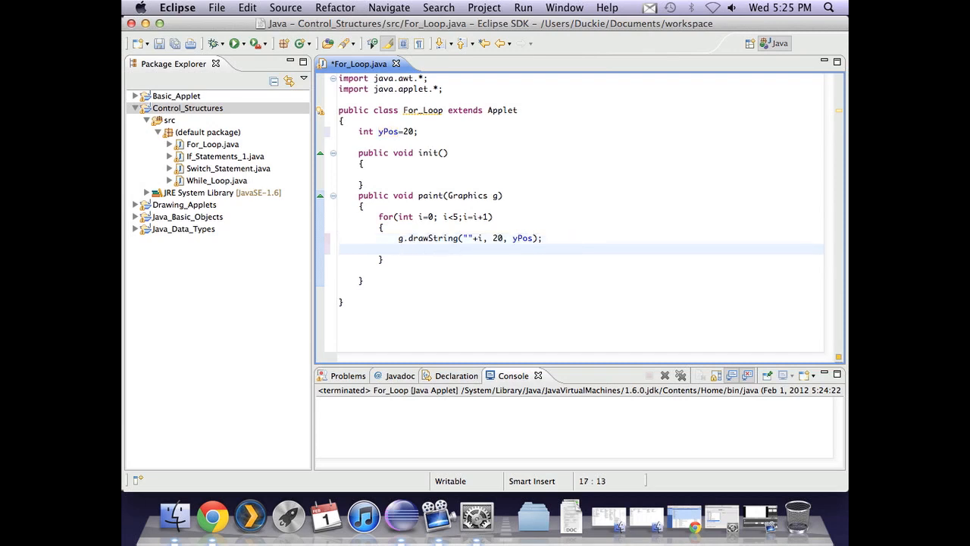
{"action": "type", "text": "yPos="}
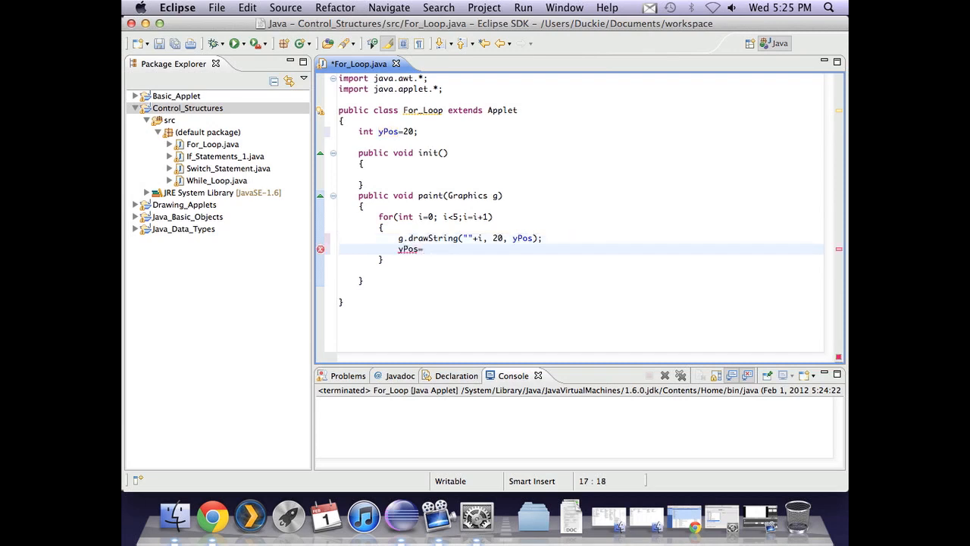
{"action": "type", "text": "yPos"}
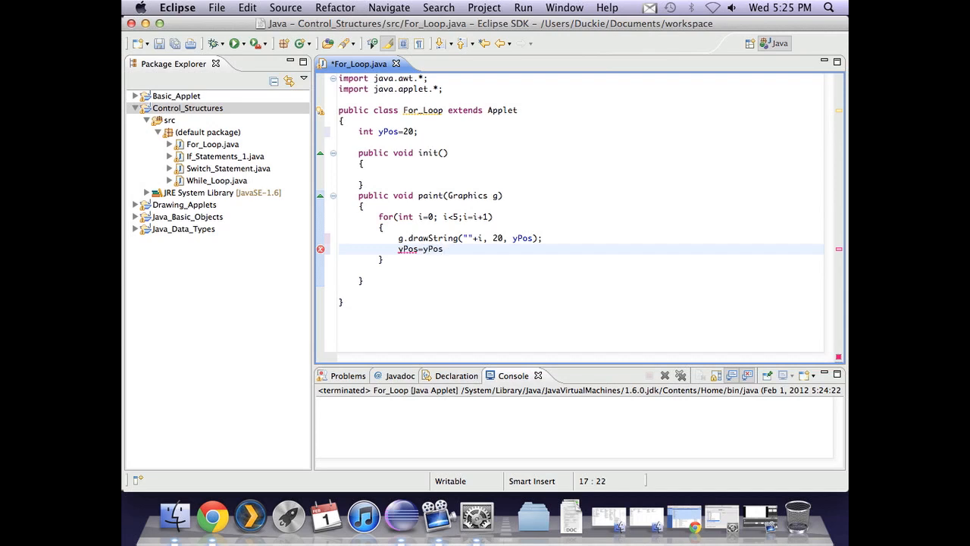
{"action": "type", "text": "+20;"}
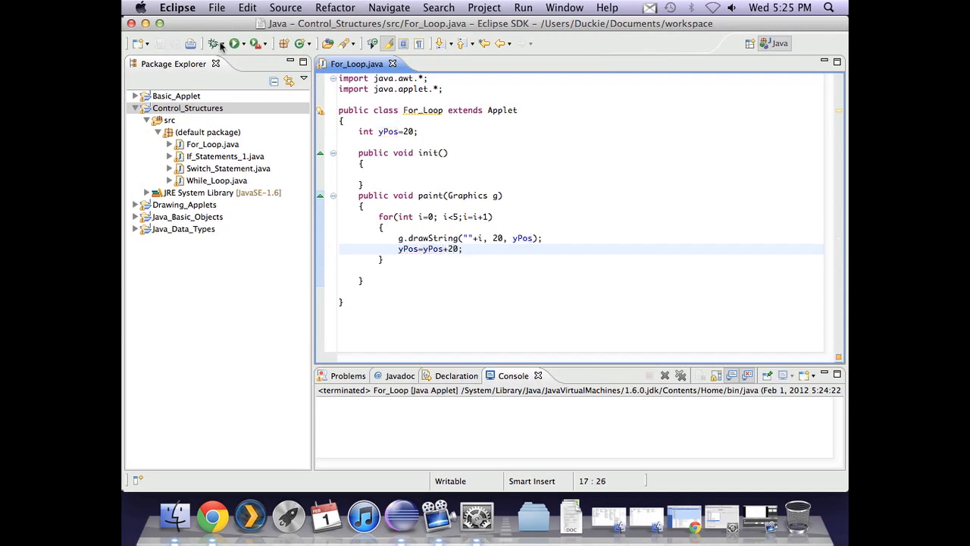
- Run the applet to see 0 through 4 stacked vertically
{"action": "left_click", "coordinate": [235, 42]}
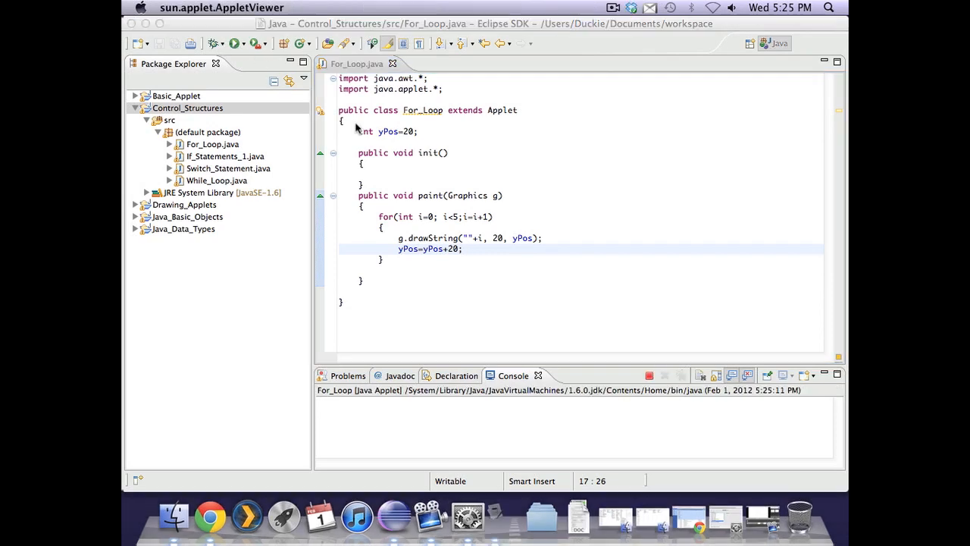
{"action": "left_click", "coordinate": [235, 42]}
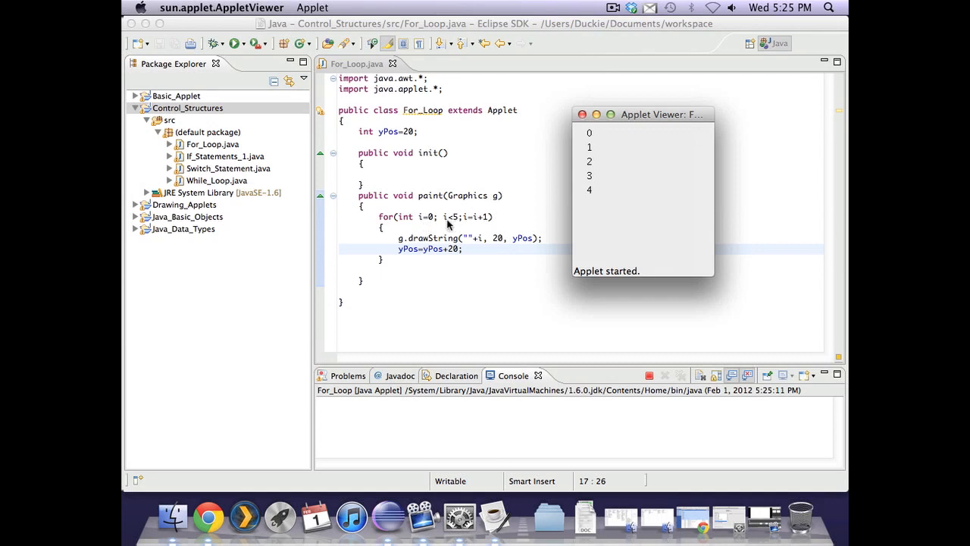
{"action": "mouse_move", "coordinate": [441, 249]}
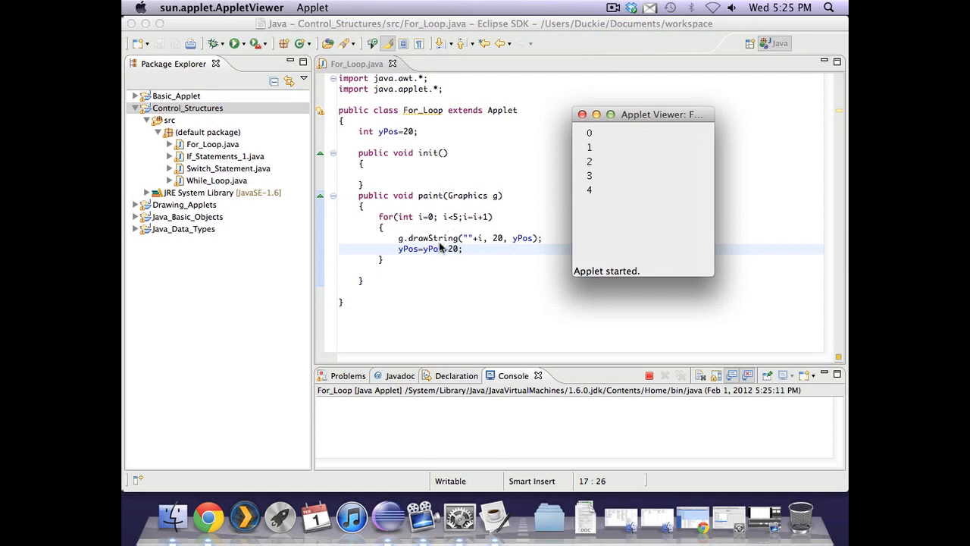
{"action": "mouse_move", "coordinate": [483, 249]}
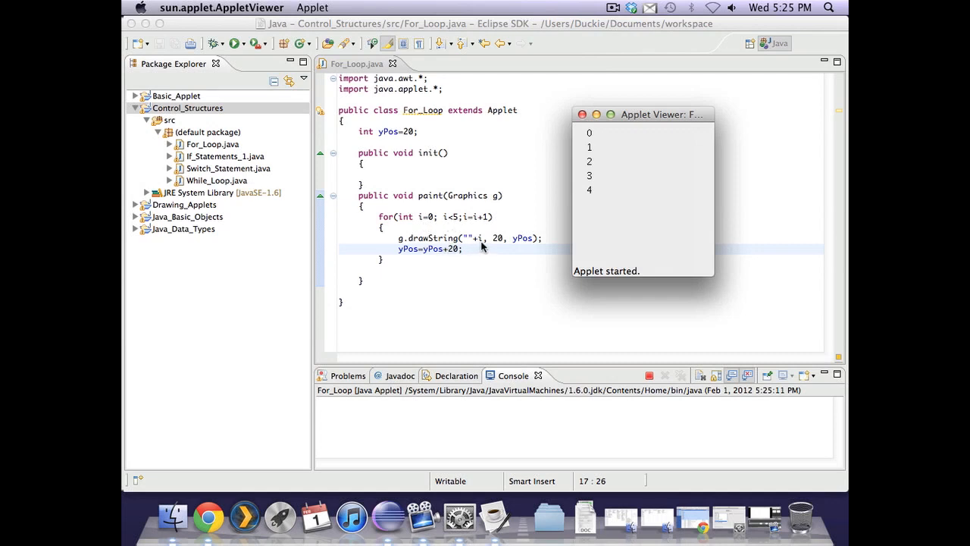
{"action": "mouse_move", "coordinate": [523, 245]}
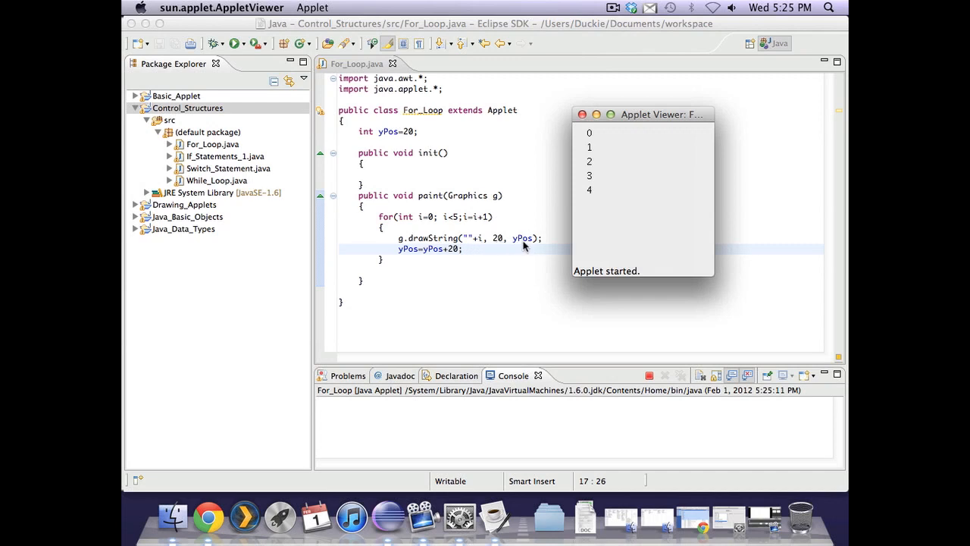
{"action": "mouse_move", "coordinate": [448, 258]}
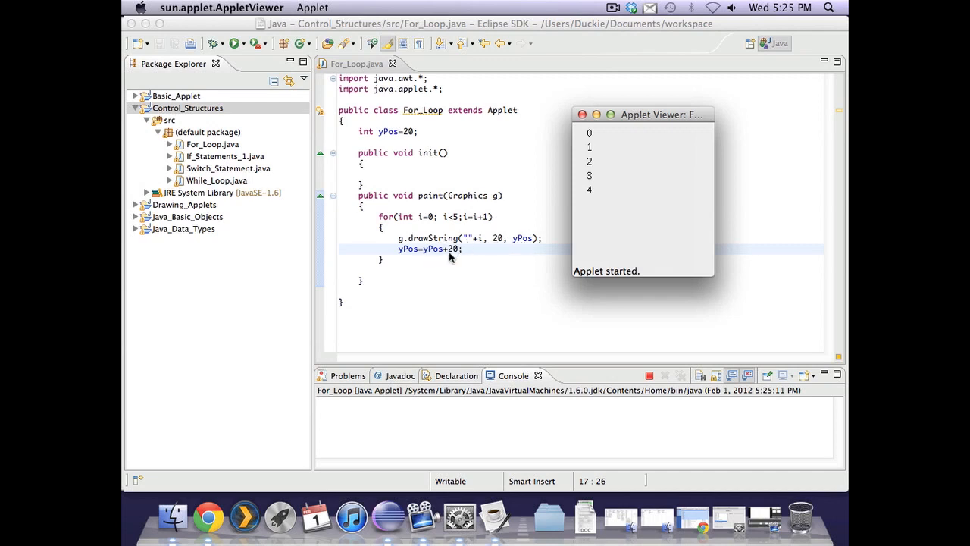
{"action": "mouse_move", "coordinate": [446, 257]}
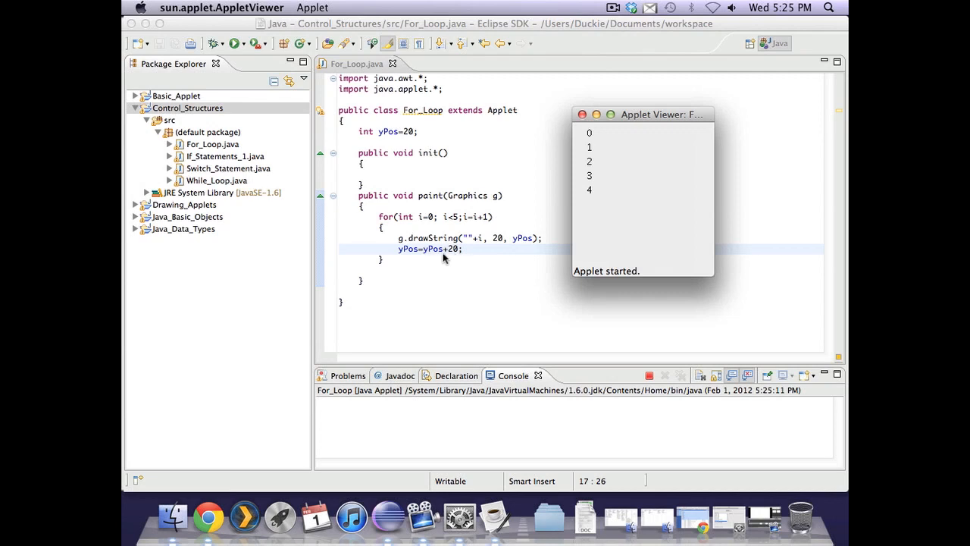
{"action": "mouse_move", "coordinate": [453, 261]}
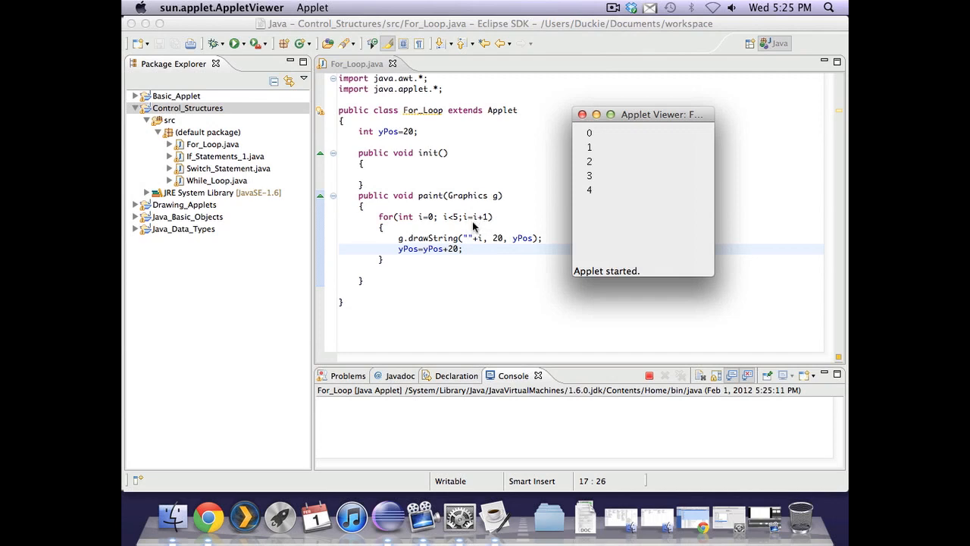
{"action": "mouse_move", "coordinate": [485, 227]}
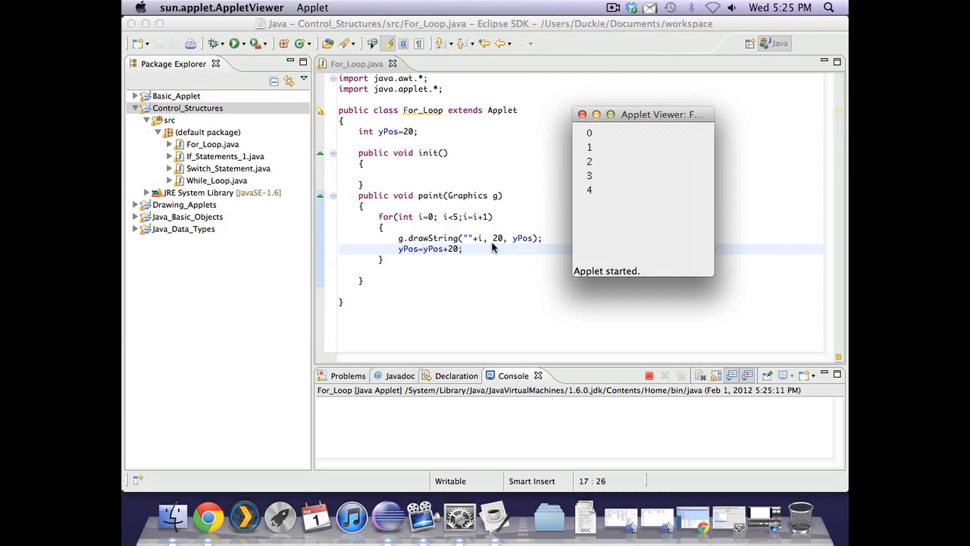
{"action": "mouse_move", "coordinate": [509, 246]}
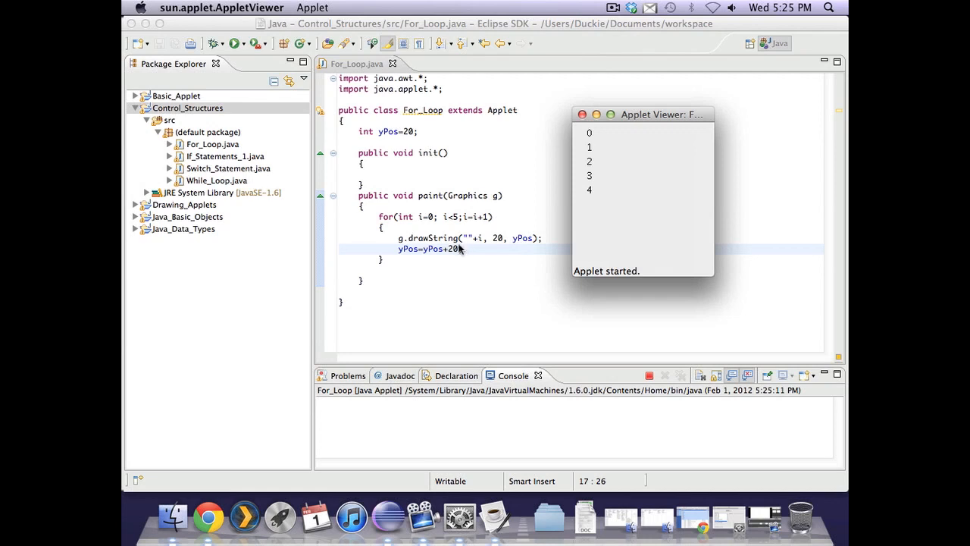
{"action": "mouse_move", "coordinate": [428, 265]}
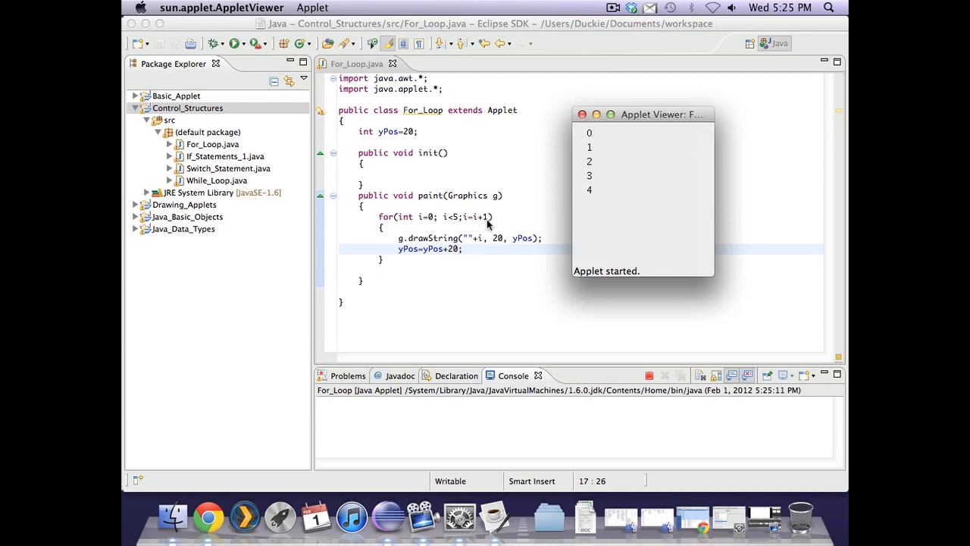
{"action": "mouse_move", "coordinate": [451, 226]}
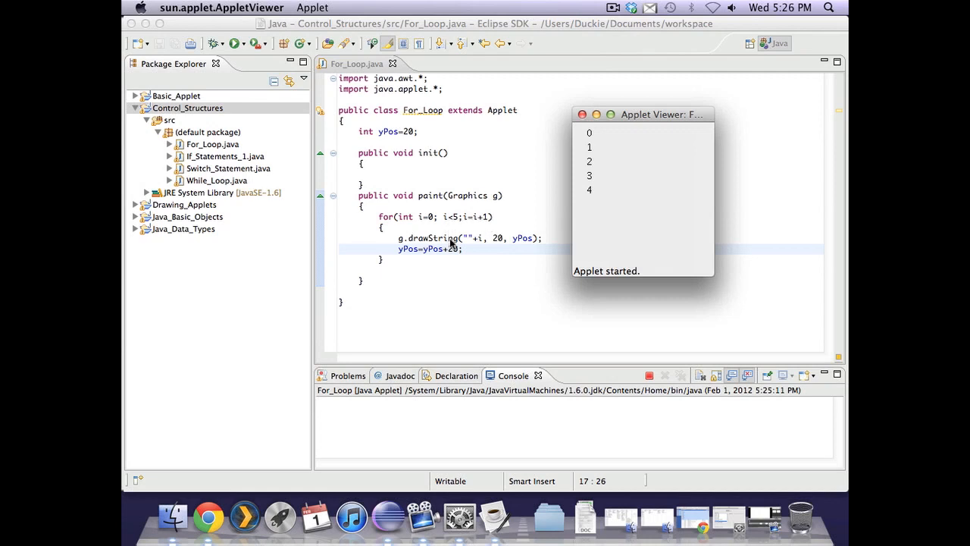
{"action": "mouse_move", "coordinate": [499, 284]}
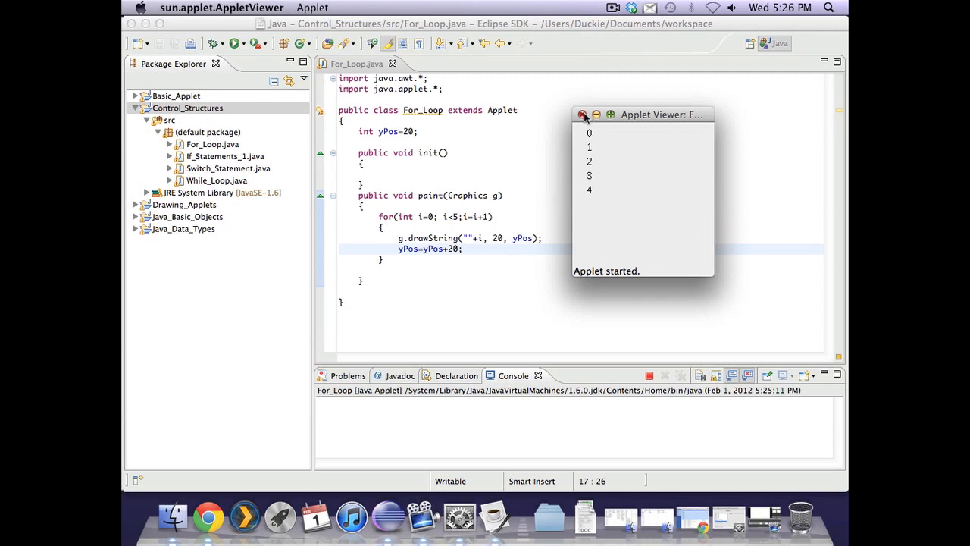
- Change the condition to i<=5, save and rerun showing 0 through 5, then close the viewer
{"action": "left_click", "coordinate": [582, 115]}
{"action": "type", "text": "="}
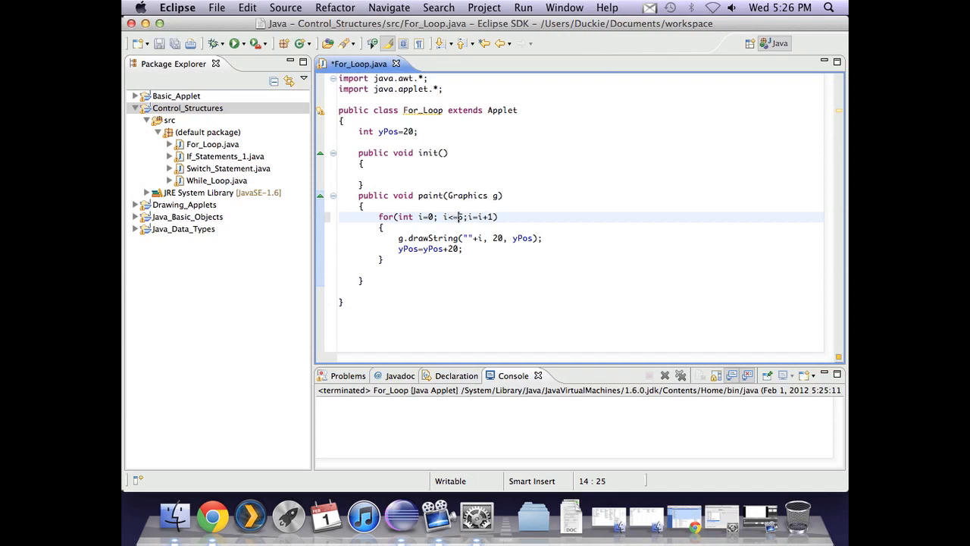
{"action": "left_click", "coordinate": [236, 43]}
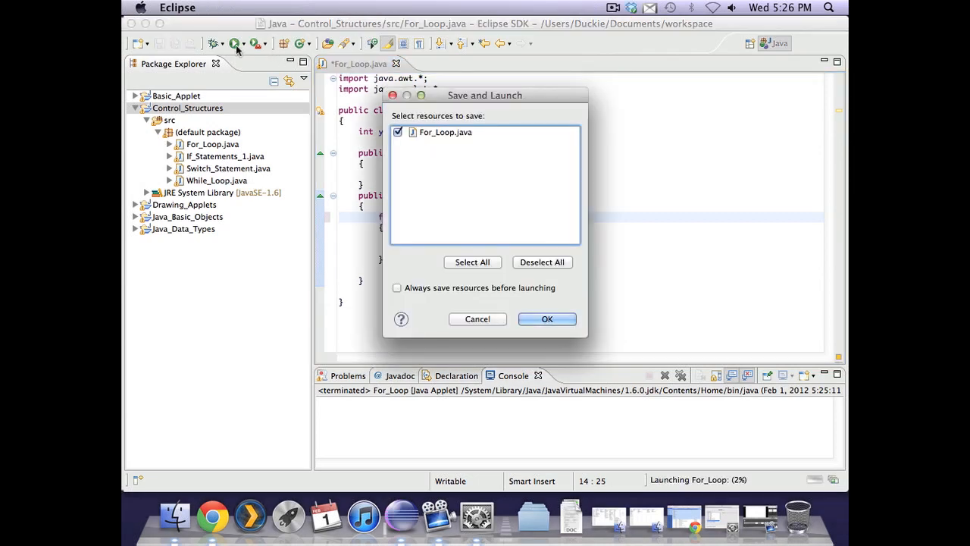
{"action": "left_click", "coordinate": [547, 318]}
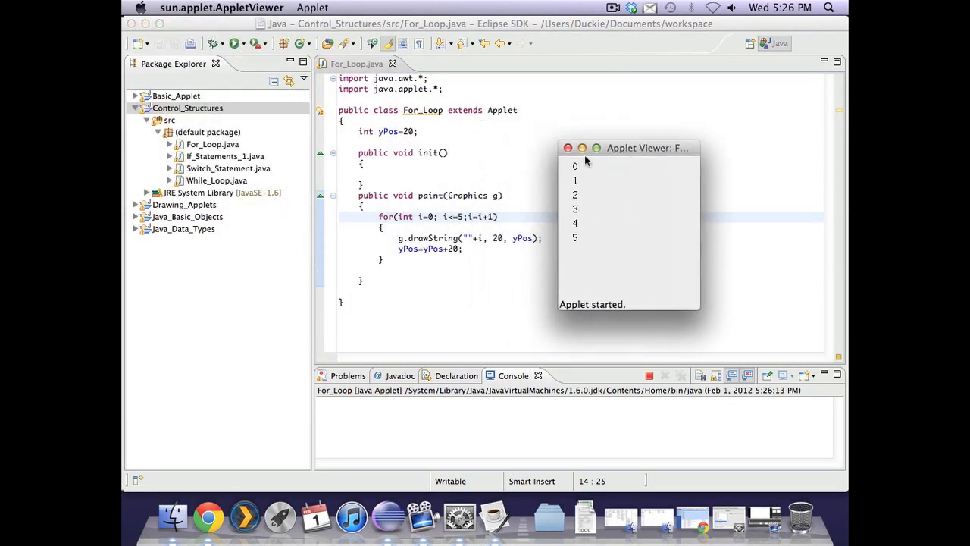
{"action": "left_click", "coordinate": [567, 149]}
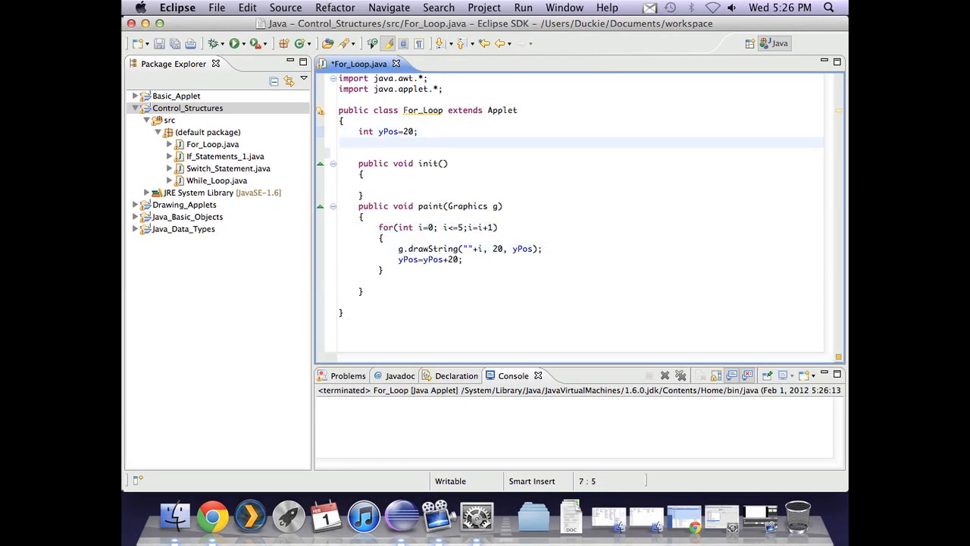
- Declare int xPos=20, draw i at xPos advancing by 20, run the applet and close it
{"action": "type", "text": "int xPo"}
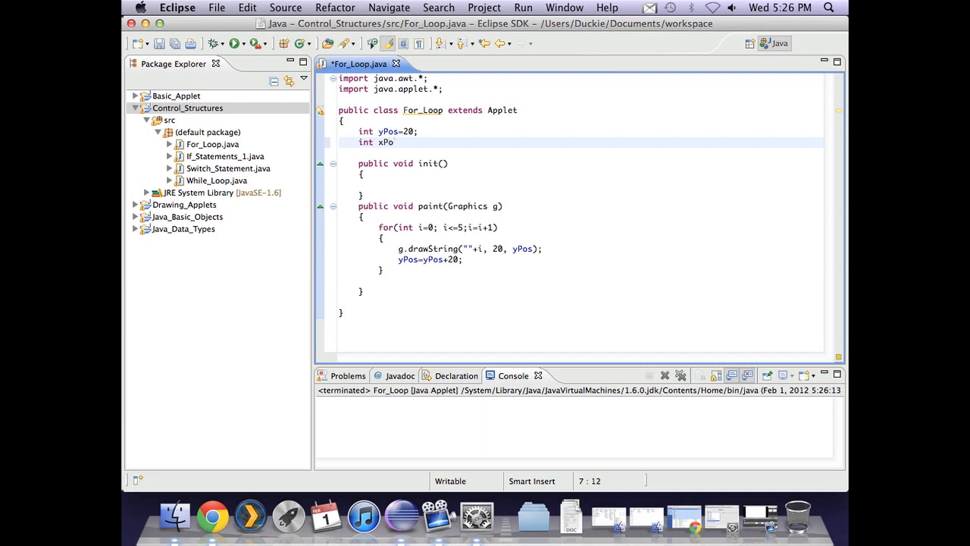
{"action": "type", "text": "s=20;"}
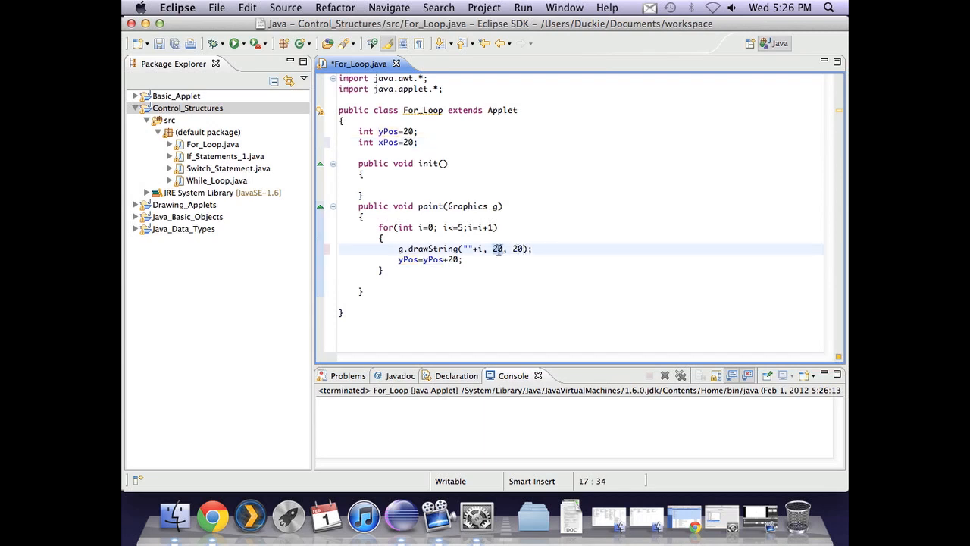
{"action": "type", "text": "xPos"}
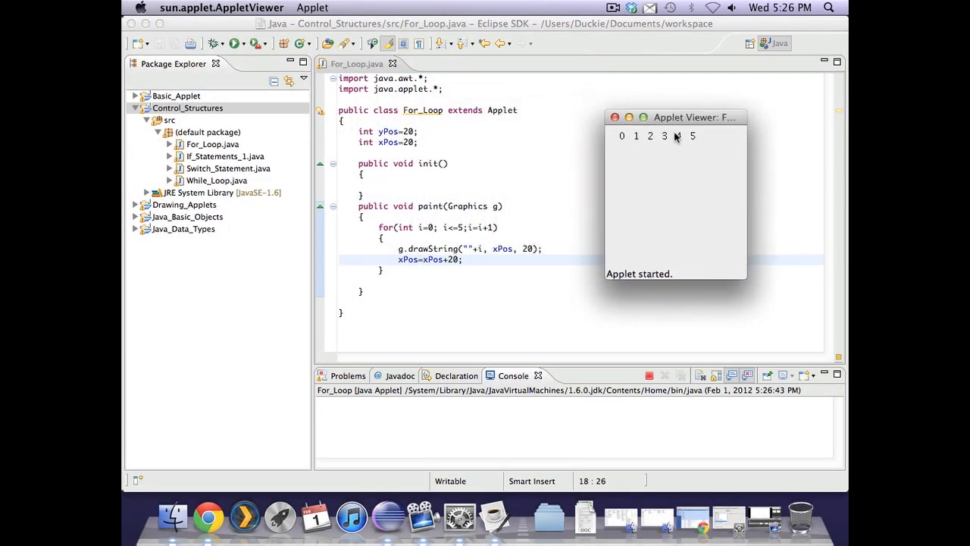
{"action": "left_click", "coordinate": [614, 117]}
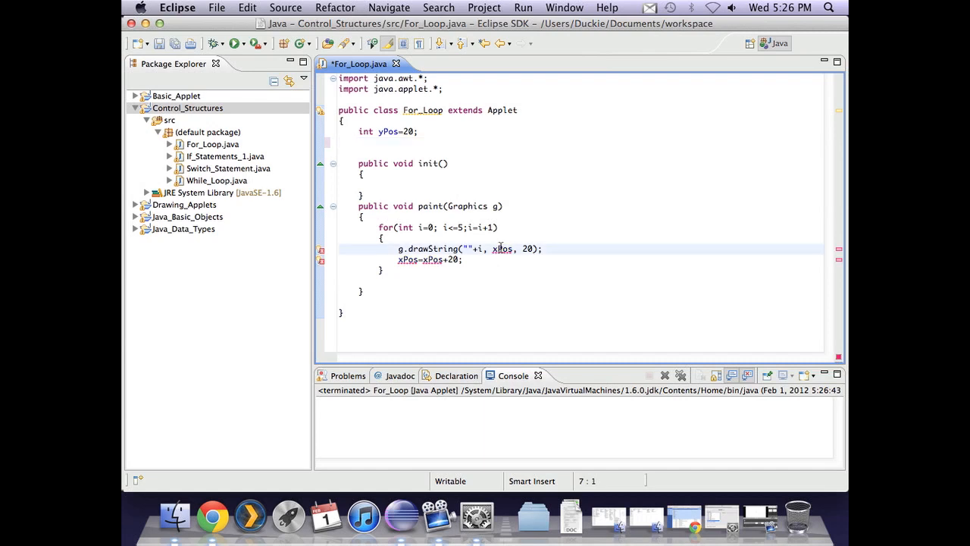
- Restore drawing at 20, yPos and bound the loop by i<=100
{"action": "type", "text": "20"}
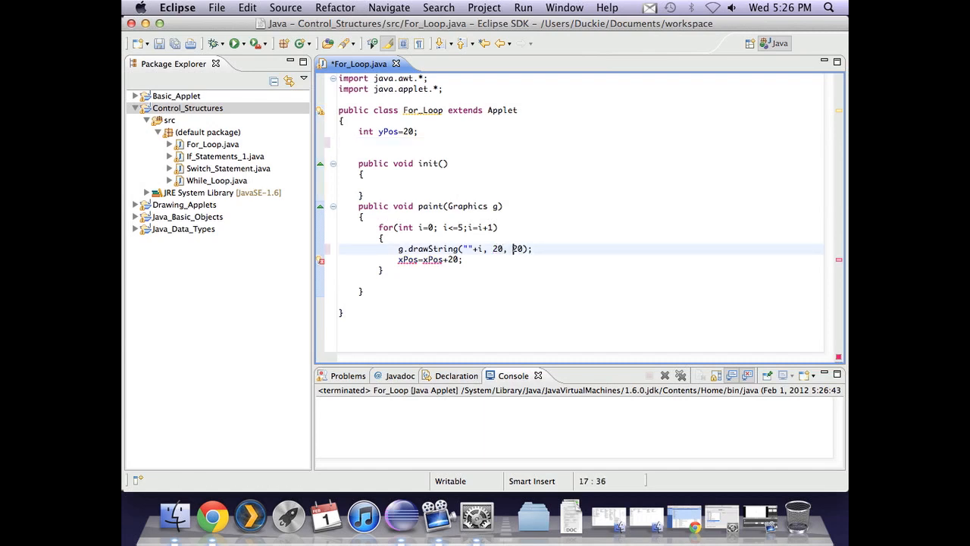
{"action": "type", "text": "yPos"}
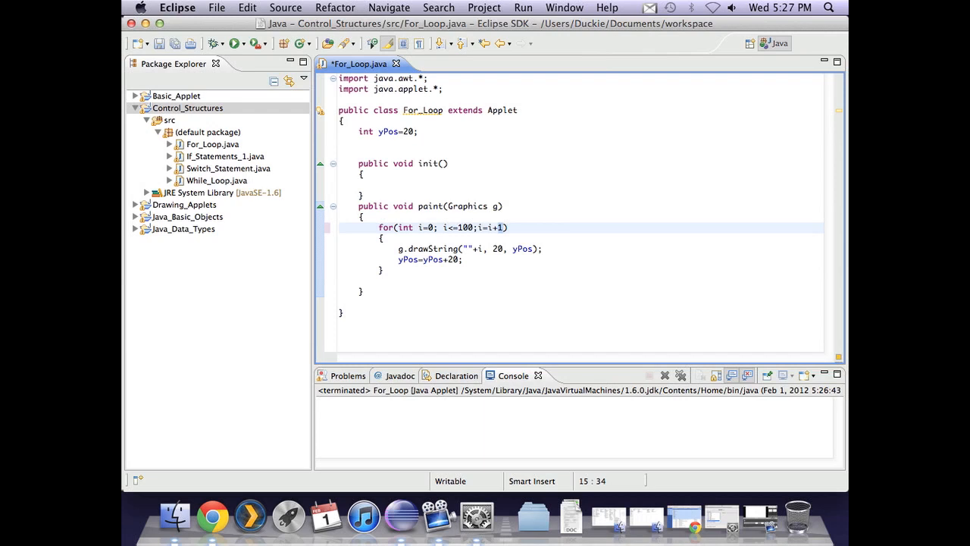
- Step the loop by i=i+15, run the applet listing 0, 15 … 90, then close it
{"action": "type", "text": "5"}
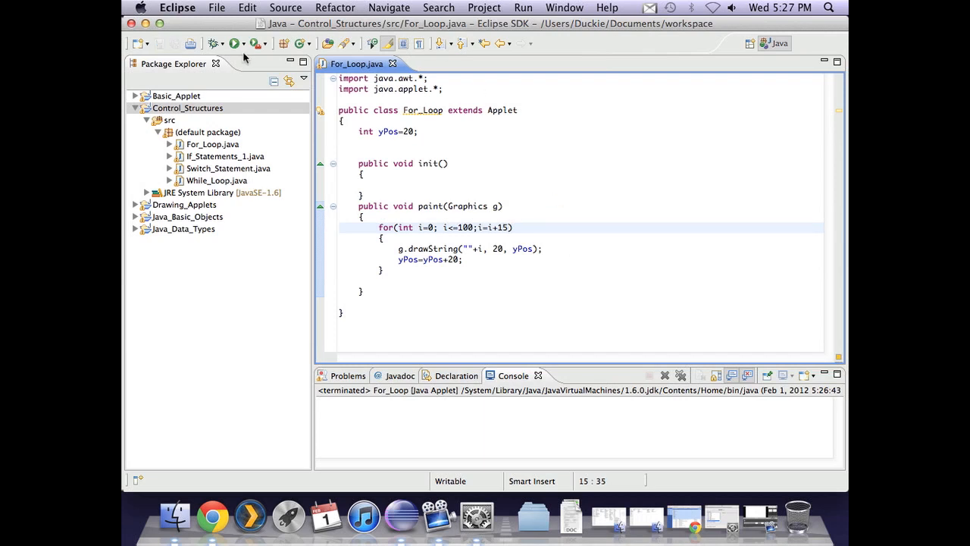
{"action": "left_click", "coordinate": [233, 42]}
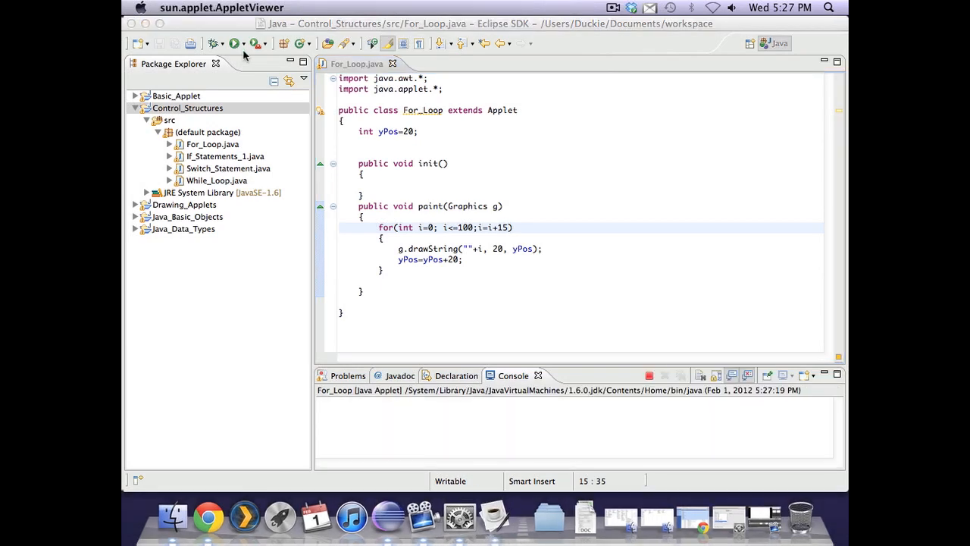
{"action": "left_click", "coordinate": [235, 43]}
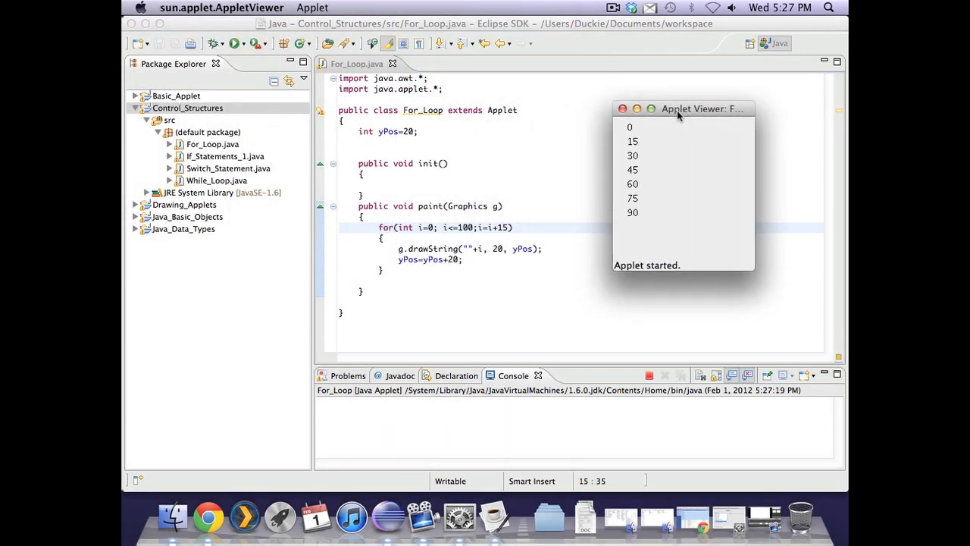
{"action": "mouse_move", "coordinate": [739, 243]}
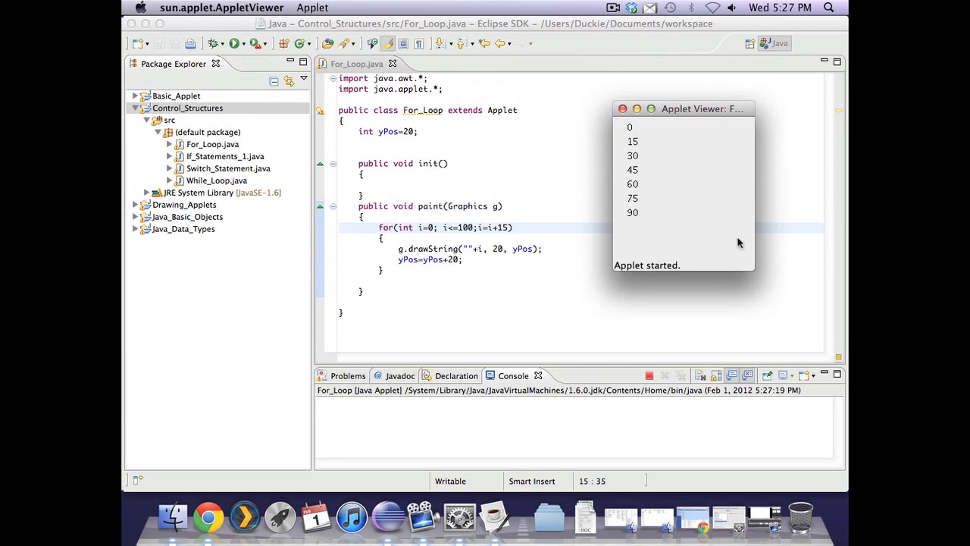
{"action": "mouse_move", "coordinate": [630, 218]}
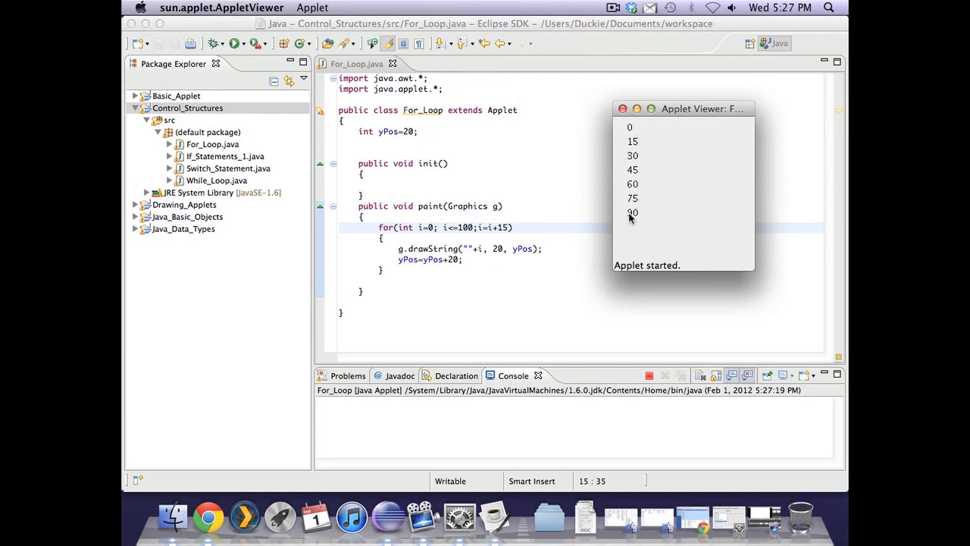
{"action": "mouse_move", "coordinate": [637, 220]}
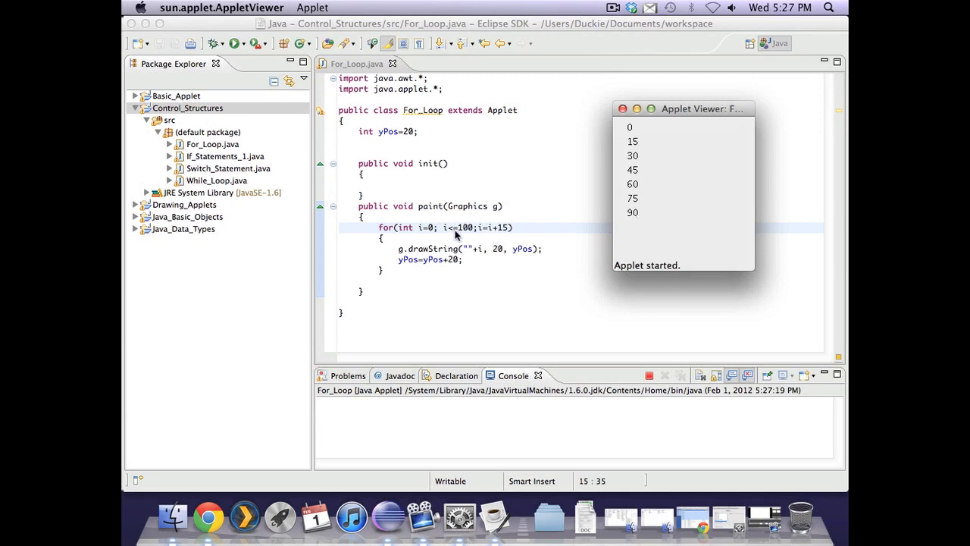
{"action": "mouse_move", "coordinate": [718, 200]}
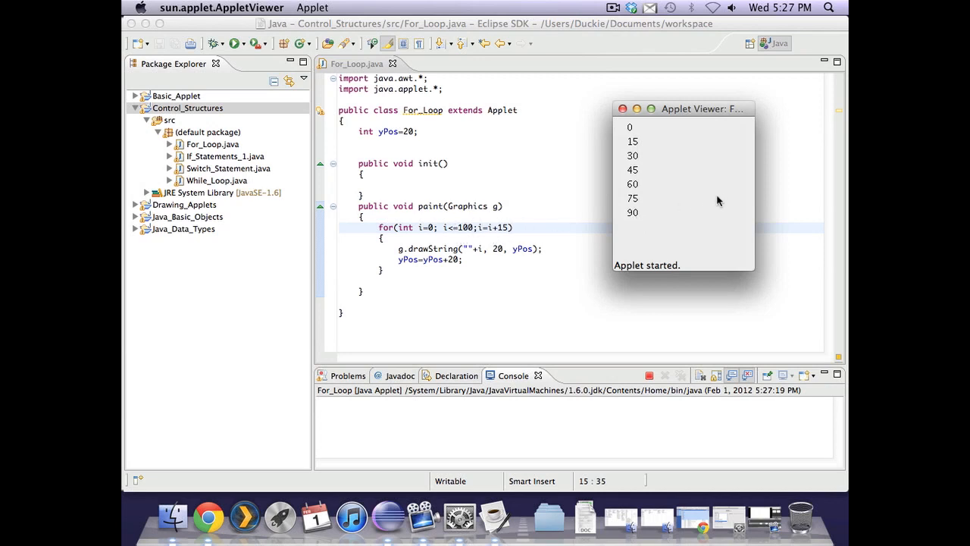
{"action": "left_click", "coordinate": [621, 110]}
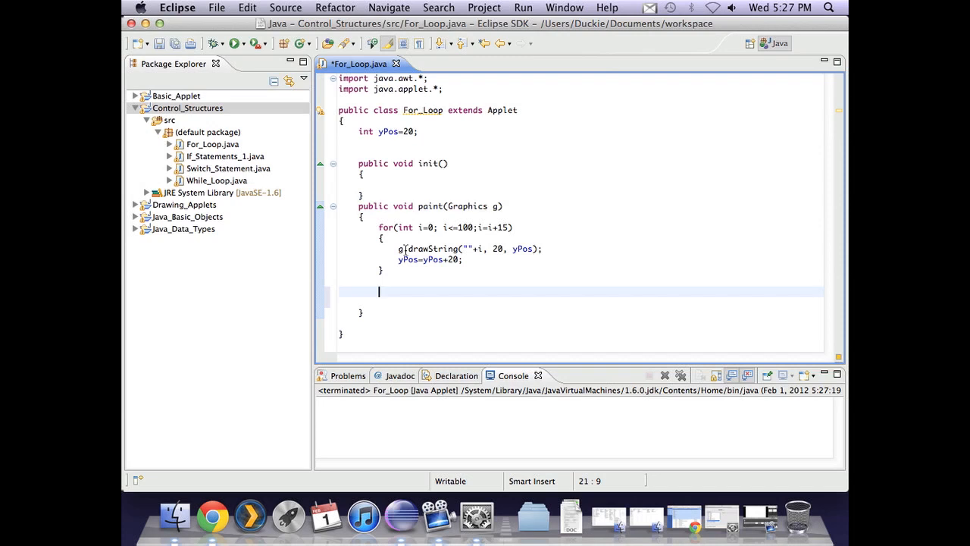
- Declare int i=0; in paint below the for loop's closing brace
{"action": "type", "text": "int"}
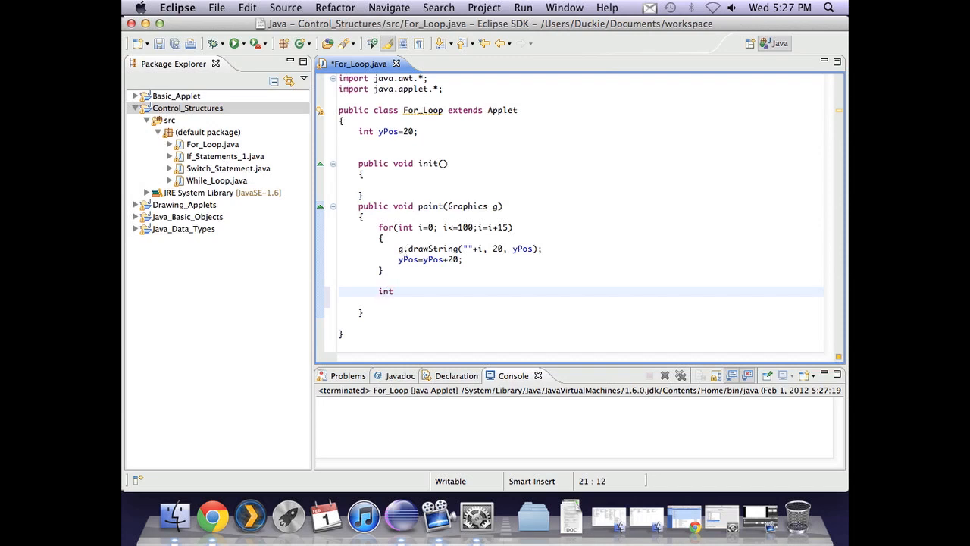
{"action": "type", "text": "i=0"}
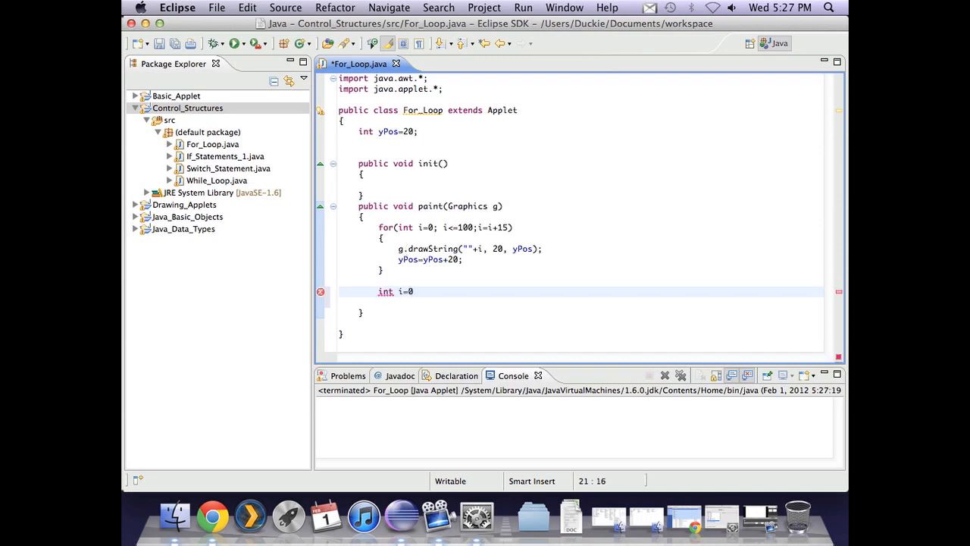
{"action": "type", "text": ";"}
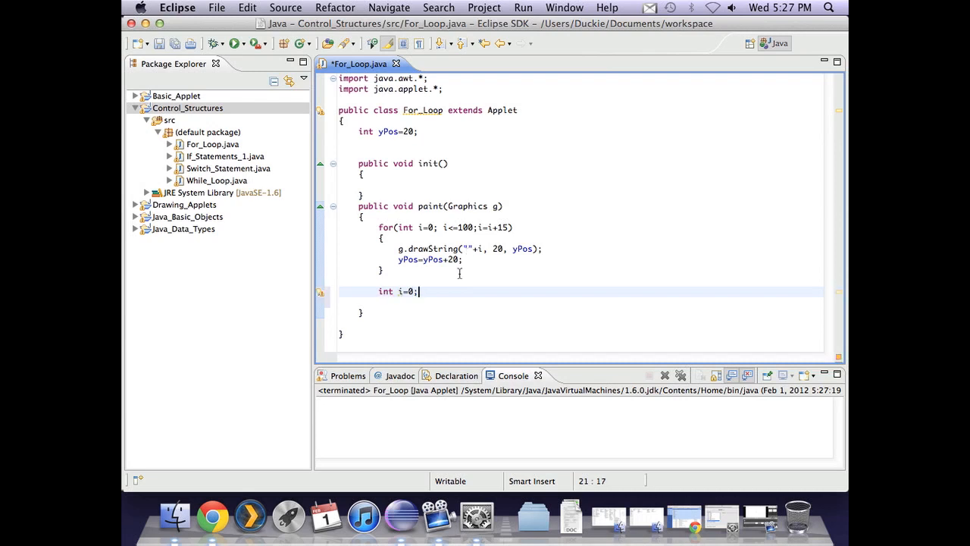
{"action": "mouse_move", "coordinate": [462, 288]}
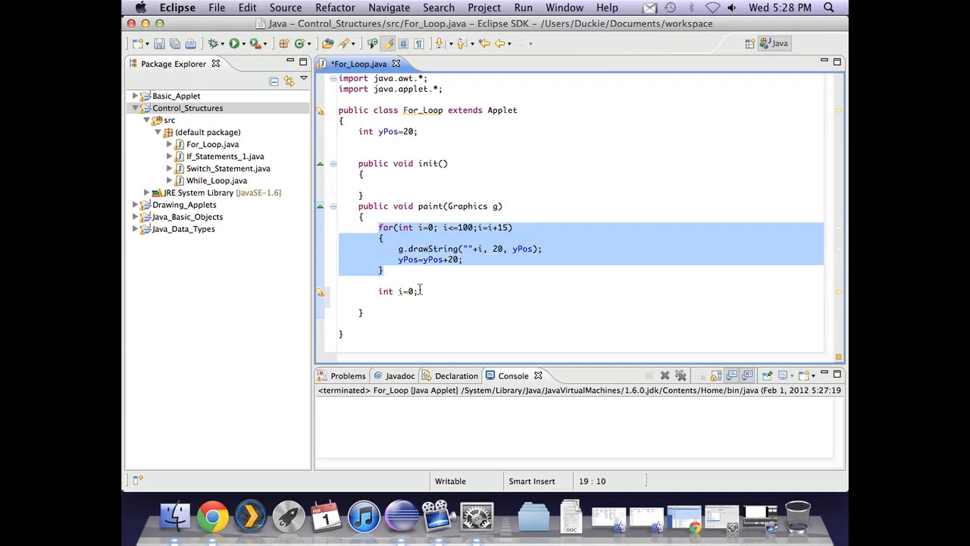
- Write a while(i<=100) loop whose body draws i and advances yPos
{"action": "left_click", "coordinate": [418, 291]}
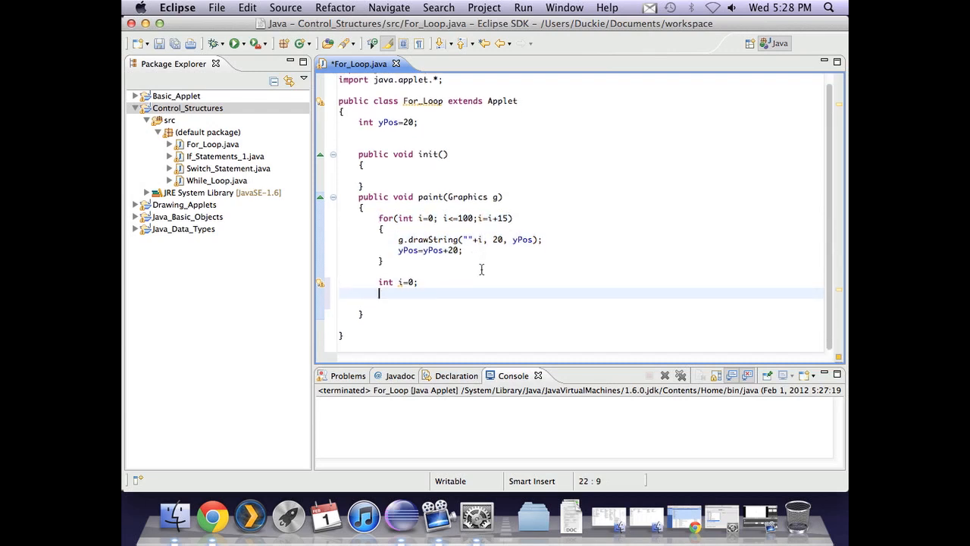
{"action": "type", "text": "whil"}
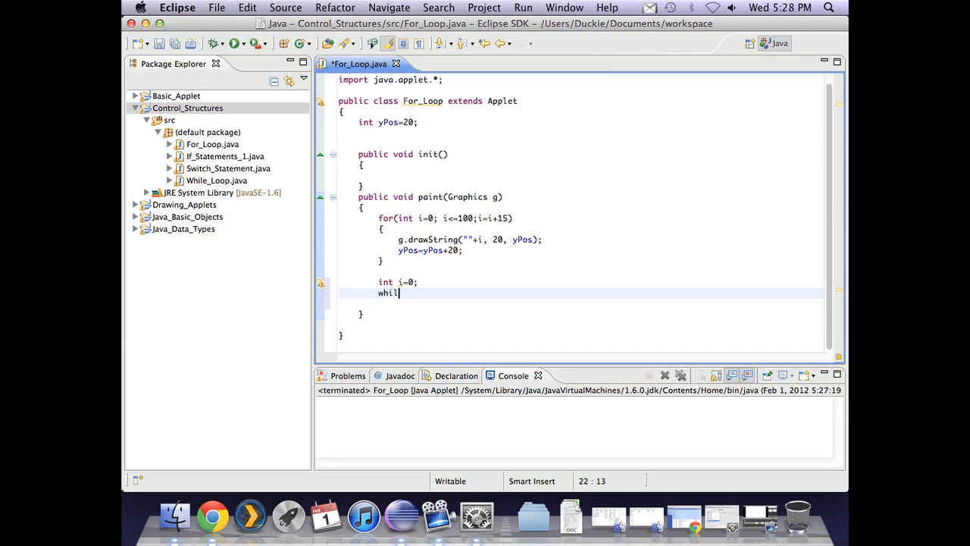
{"action": "type", "text": "e()"}
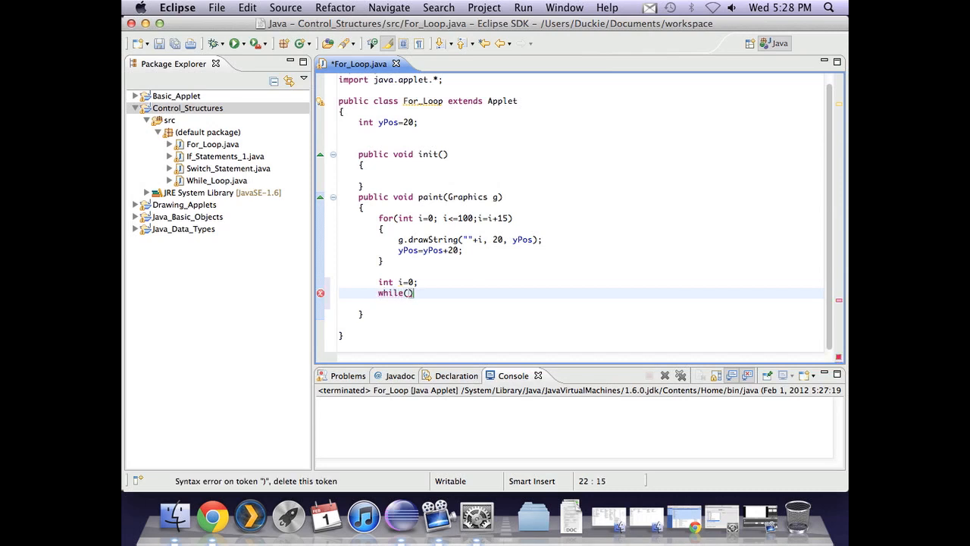
{"action": "type", "text": "i<="}
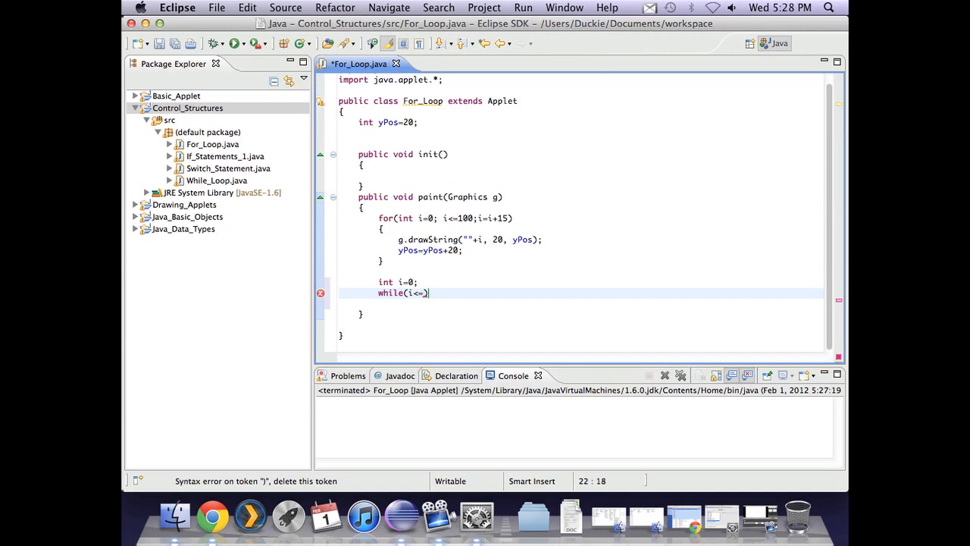
{"action": "type", "text": "100"}
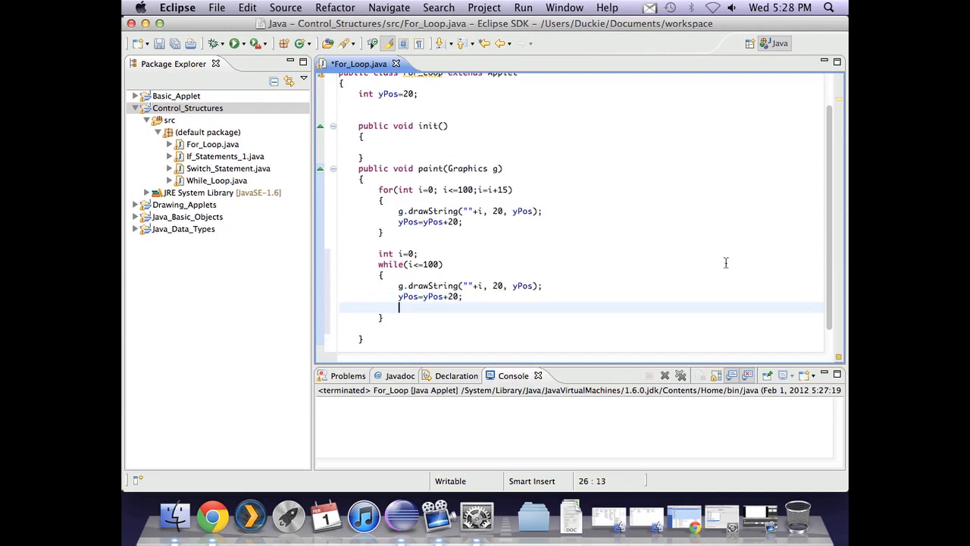
- Save the file, run the applet to test the while loop, and close the blank viewer
{"action": "key", "text": "cmd+s"}
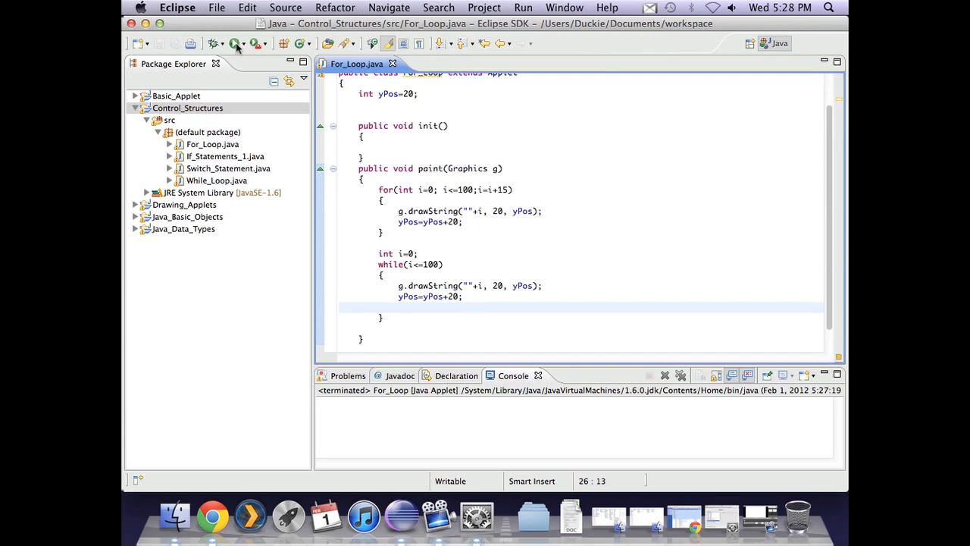
{"action": "left_click", "coordinate": [237, 43]}
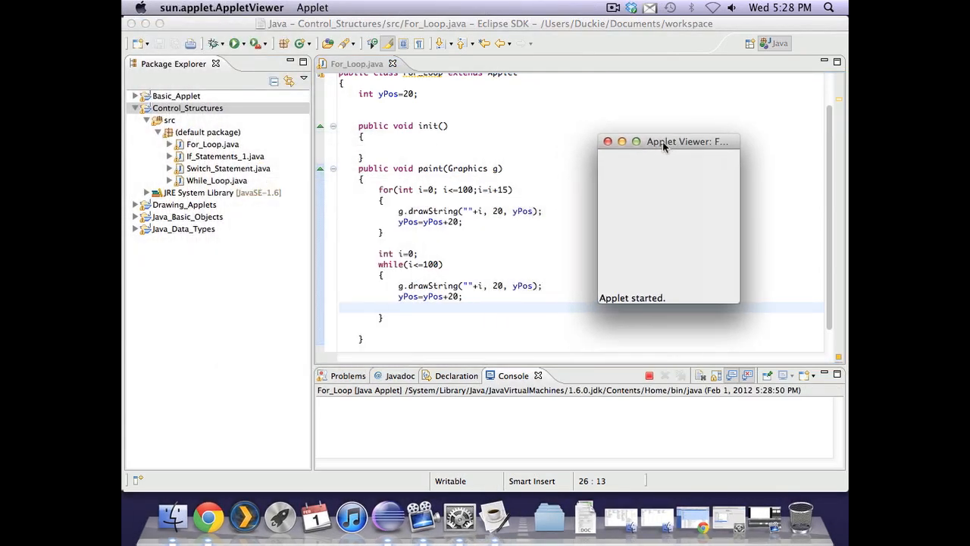
{"action": "mouse_move", "coordinate": [626, 238]}
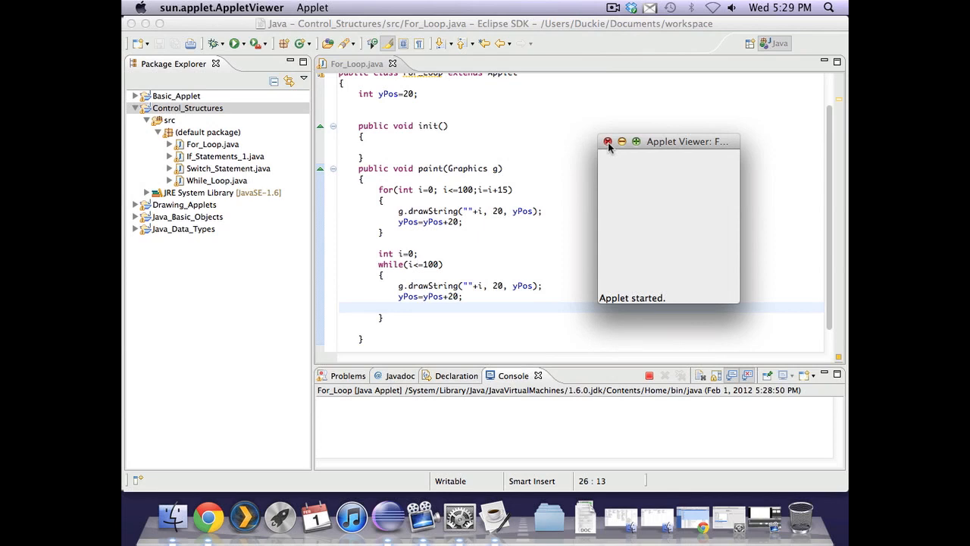
{"action": "left_click", "coordinate": [607, 142]}
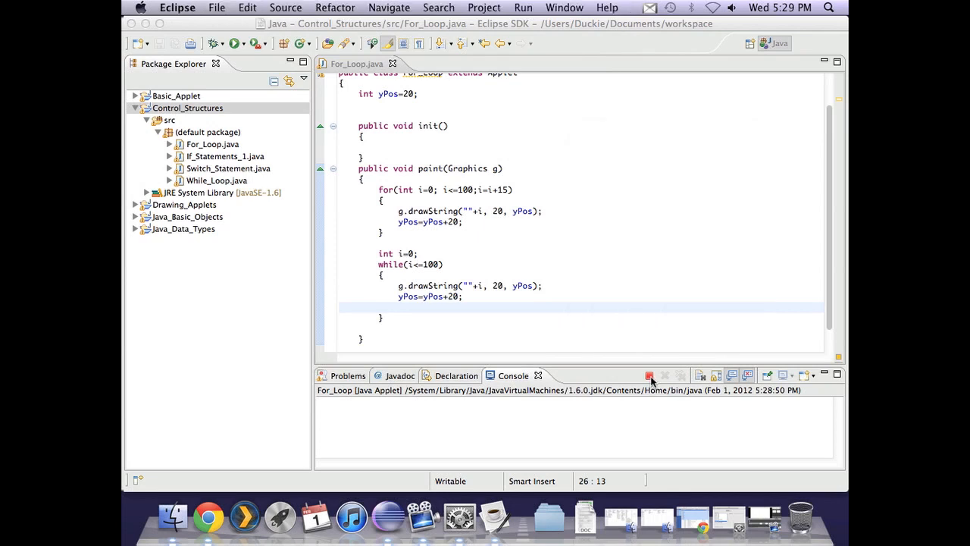
- Terminate the stuck run, add i=i+15; to the while body, and rerun the applet
{"action": "left_click", "coordinate": [649, 376]}
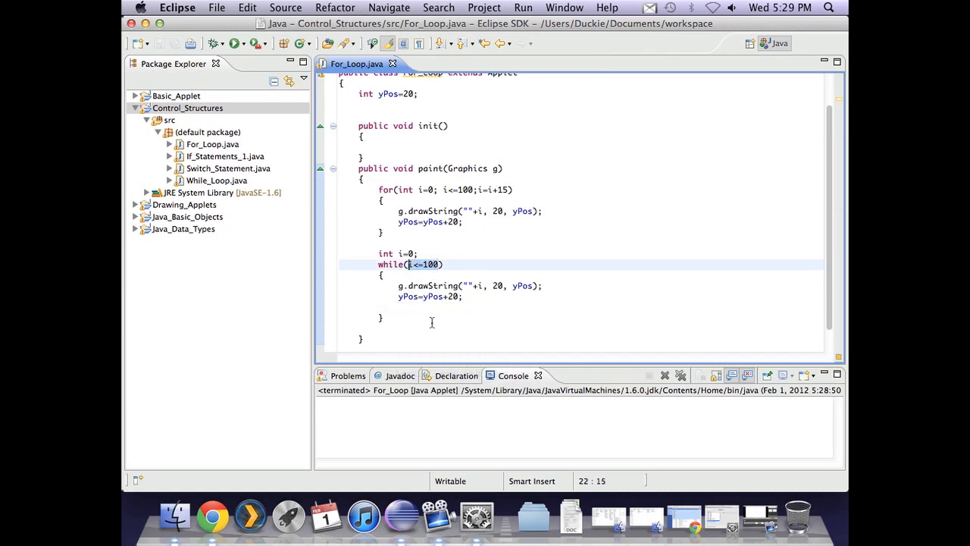
{"action": "left_click", "coordinate": [409, 309]}
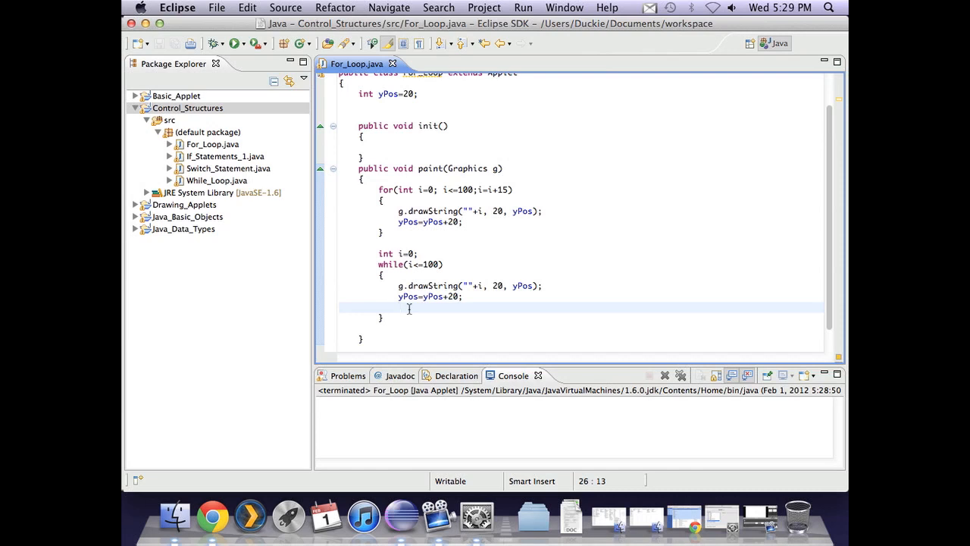
{"action": "type", "text": "i=i"}
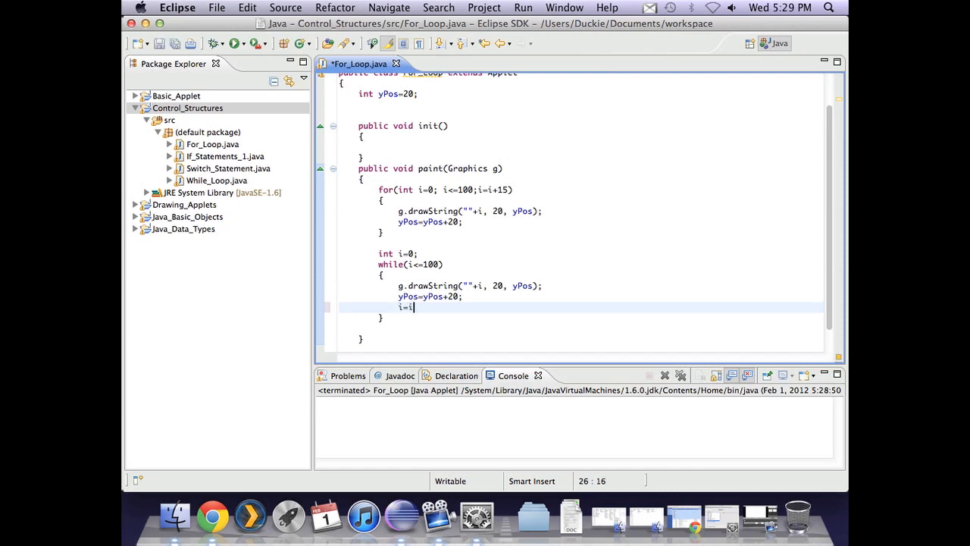
{"action": "type", "text": "+15;"}
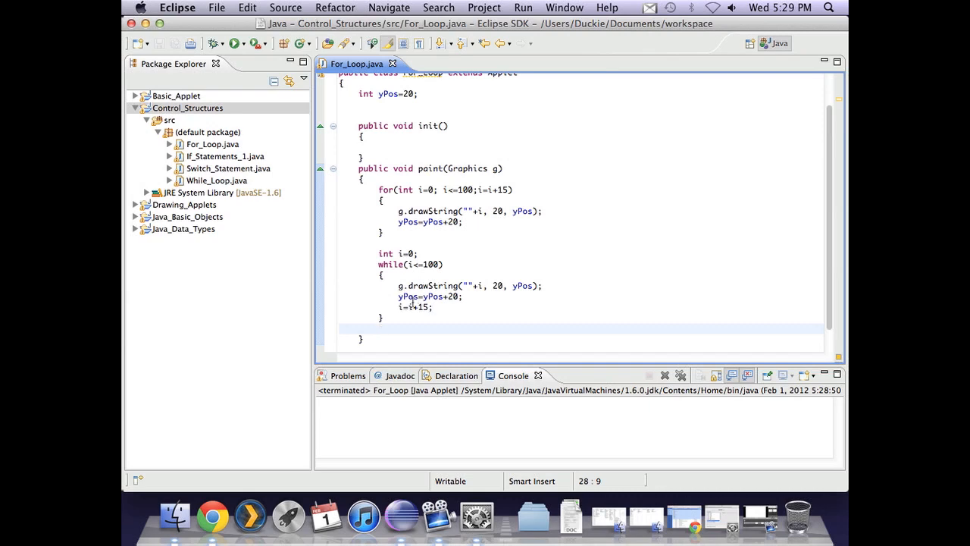
{"action": "left_click", "coordinate": [235, 42]}
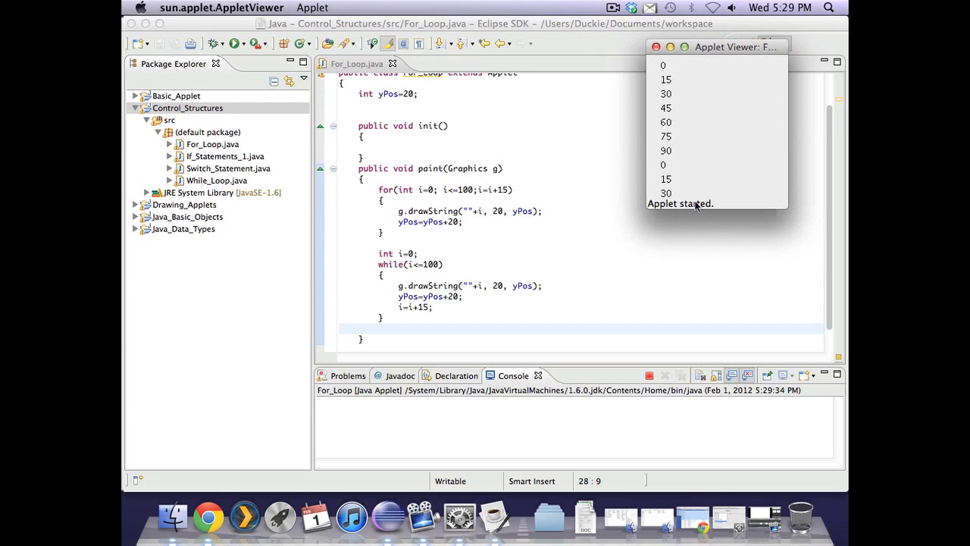
{"action": "mouse_move", "coordinate": [682, 169]}
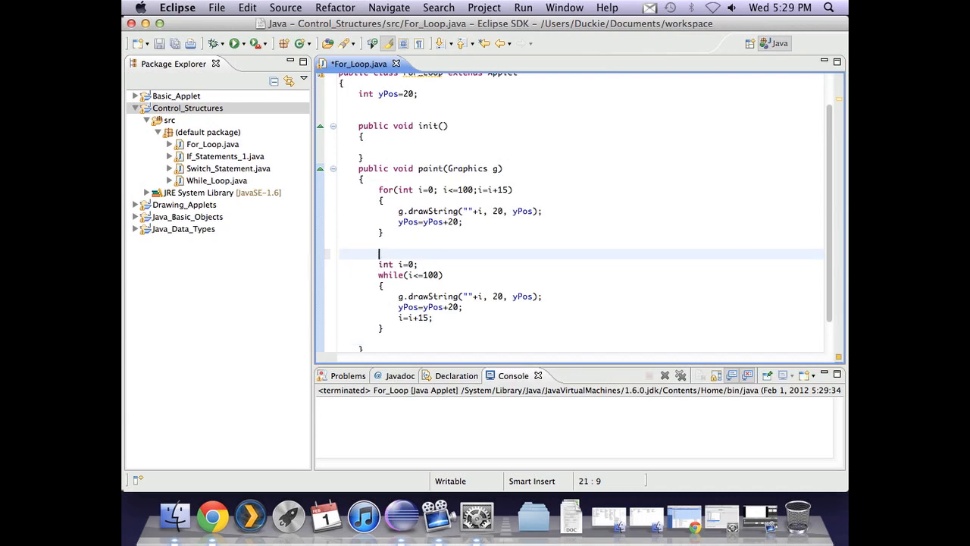
- Reset yPos=20 before the while loop, draw its numbers at x=50, run and close the applet
{"action": "type", "text": "yPos="}
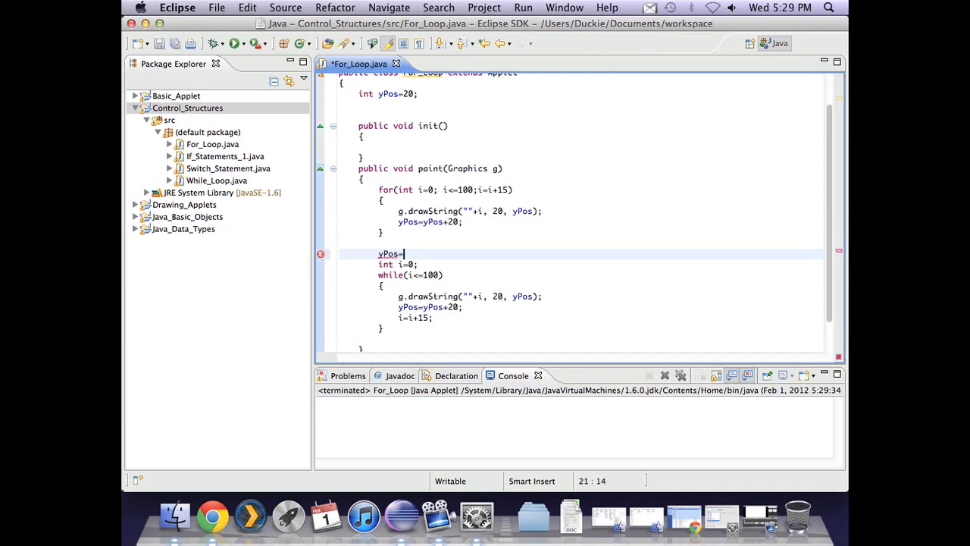
{"action": "type", "text": "20;"}
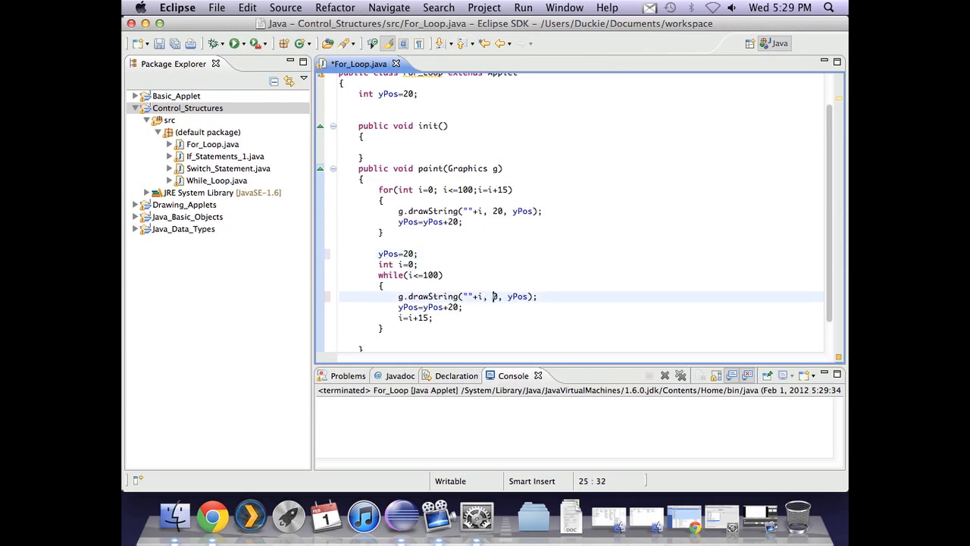
{"action": "type", "text": "5"}
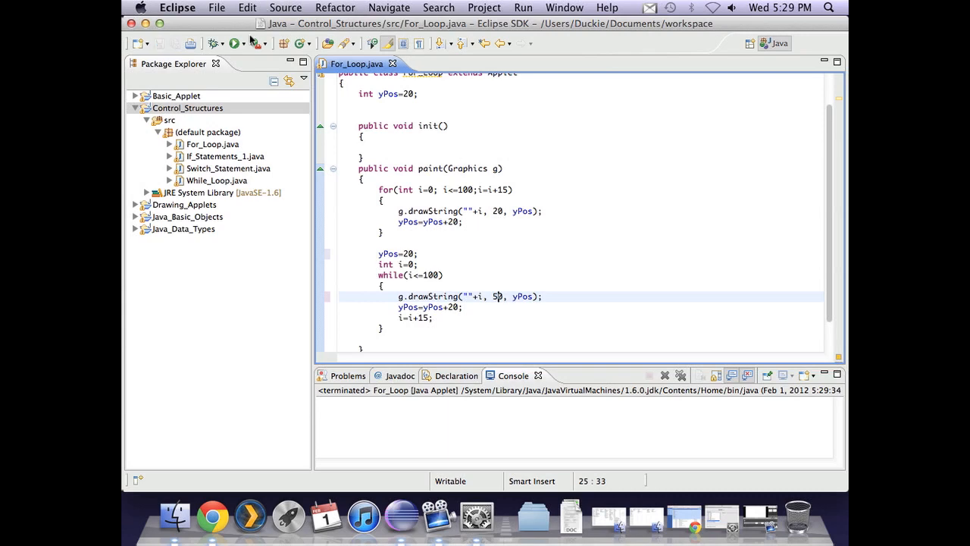
{"action": "left_click", "coordinate": [235, 42]}
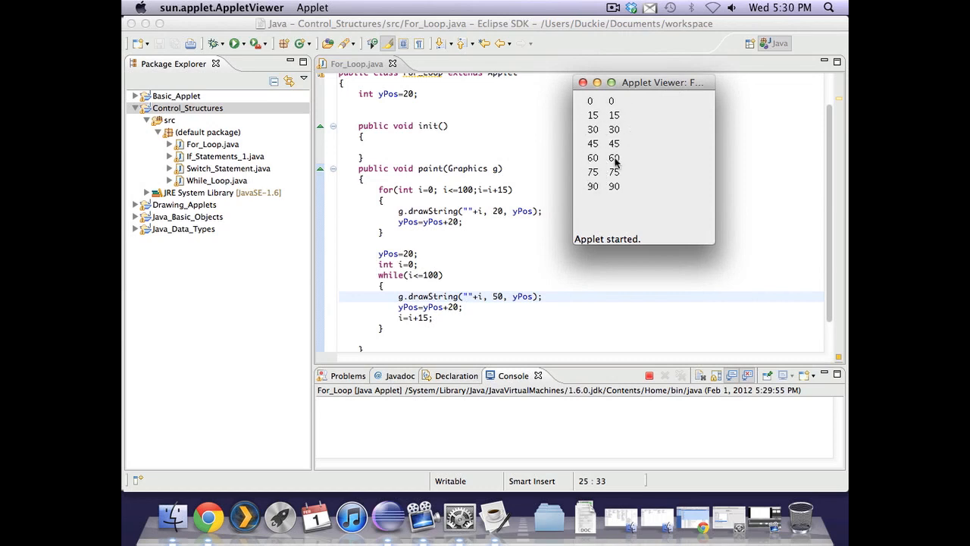
{"action": "mouse_move", "coordinate": [670, 260]}
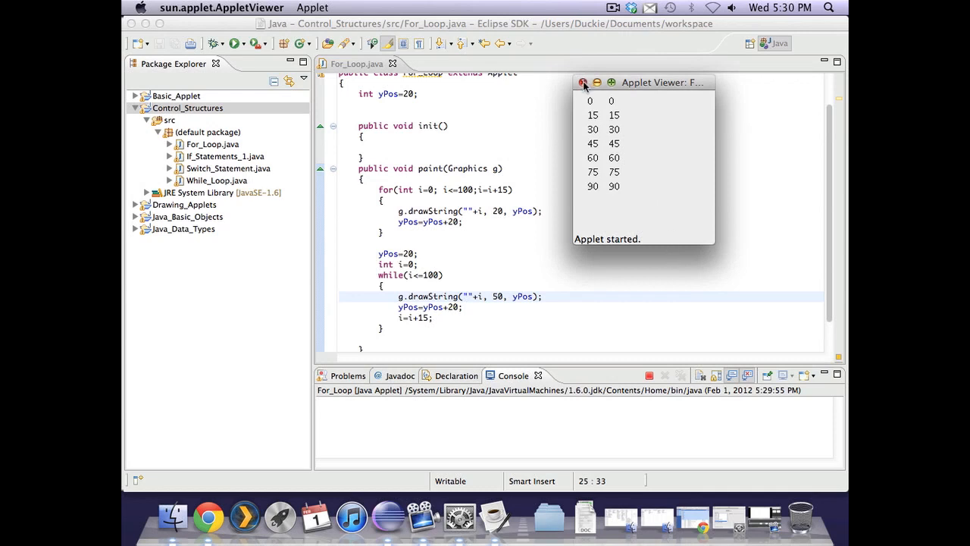
{"action": "left_click", "coordinate": [583, 82]}
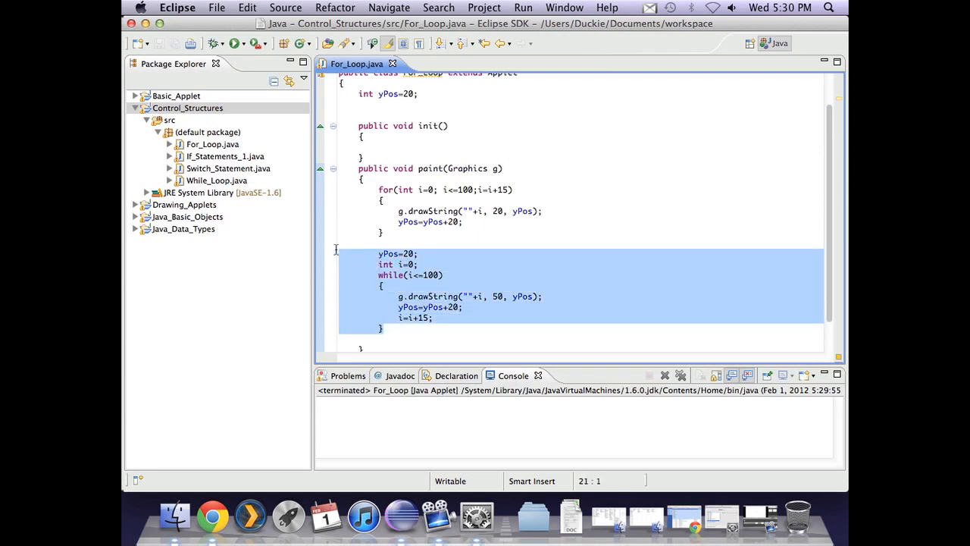
- Delete the while loop and make the for header count down from 150 by 20 while i>0
{"action": "key", "text": "Delete"}
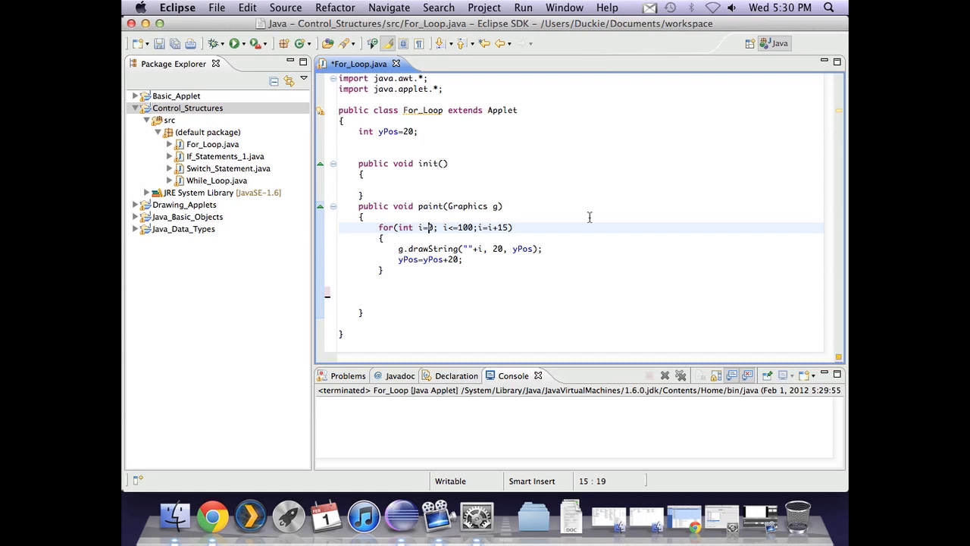
{"action": "type", "text": "1"}
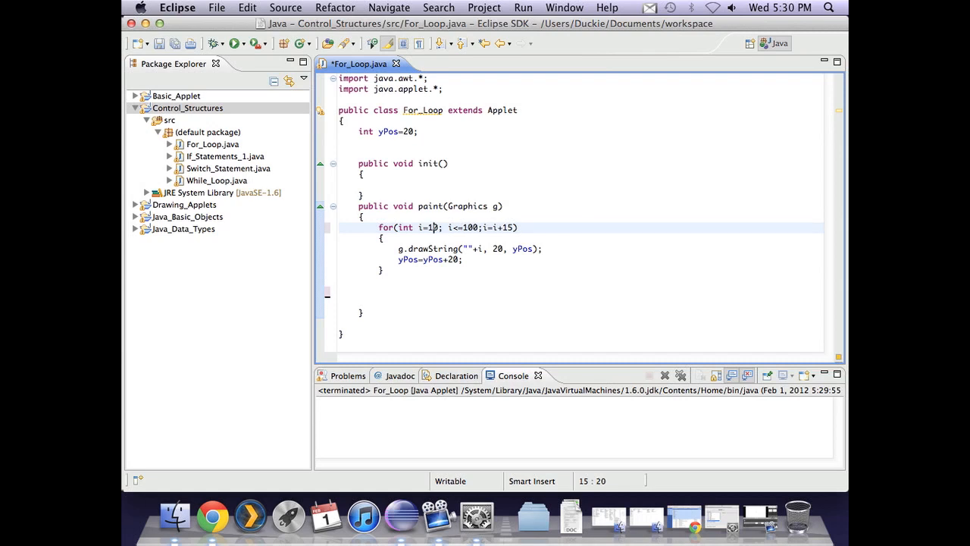
{"action": "type", "text": "5"}
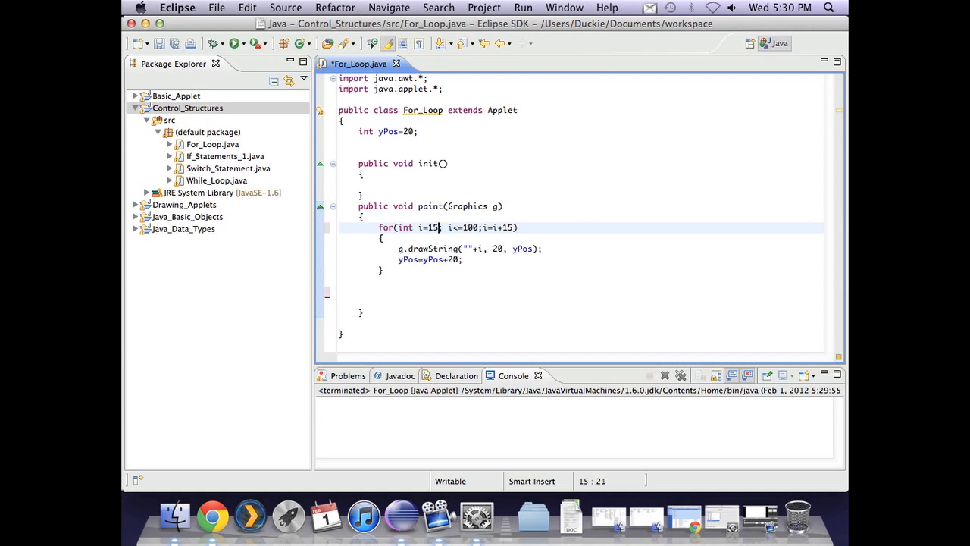
{"action": "type", "text": "0"}
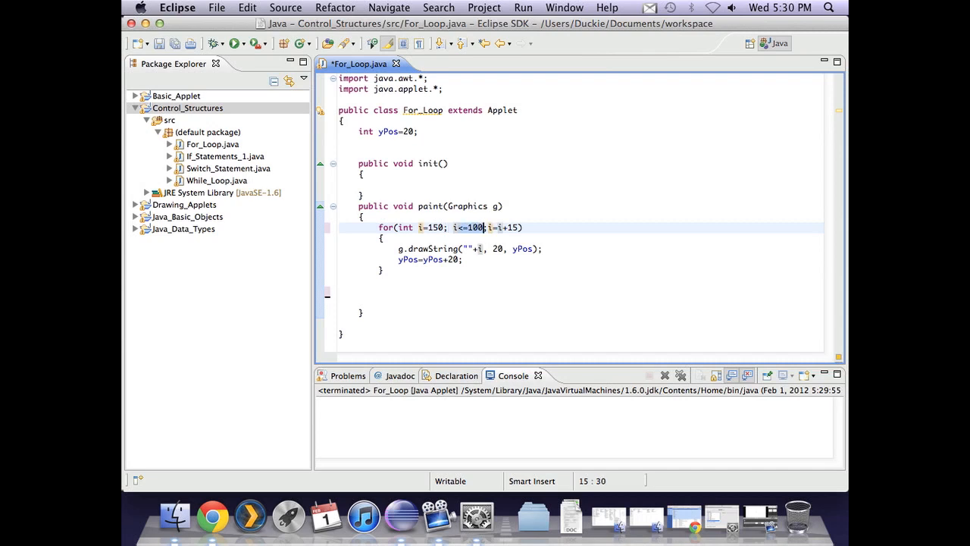
{"action": "type", "text": "i>0;"}
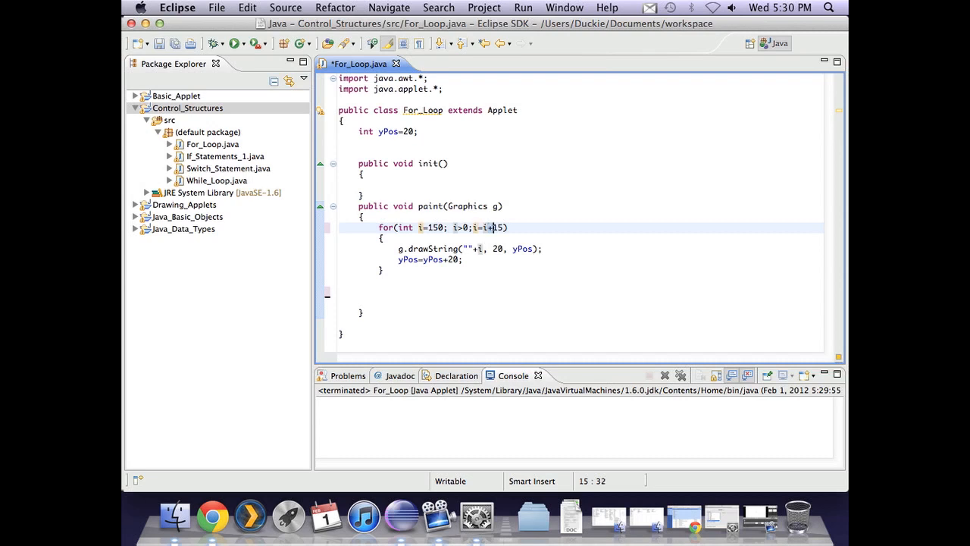
{"action": "type", "text": "-"}
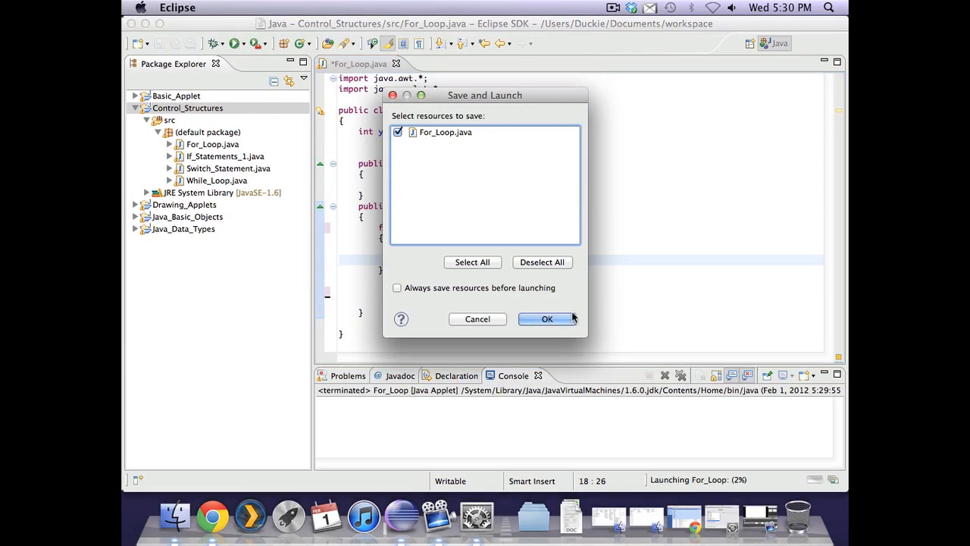
- Save and launch the applet, view the 150-to-10 countdown beside the code, then close it
{"action": "left_click", "coordinate": [546, 319]}
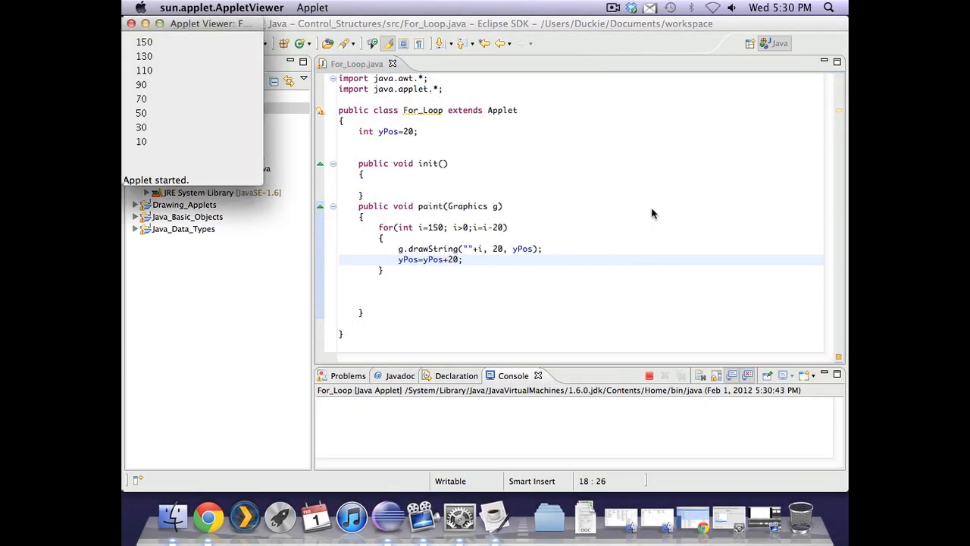
{"action": "left_click_drag", "start_coordinate": [209, 25], "coordinate": [679, 49]}
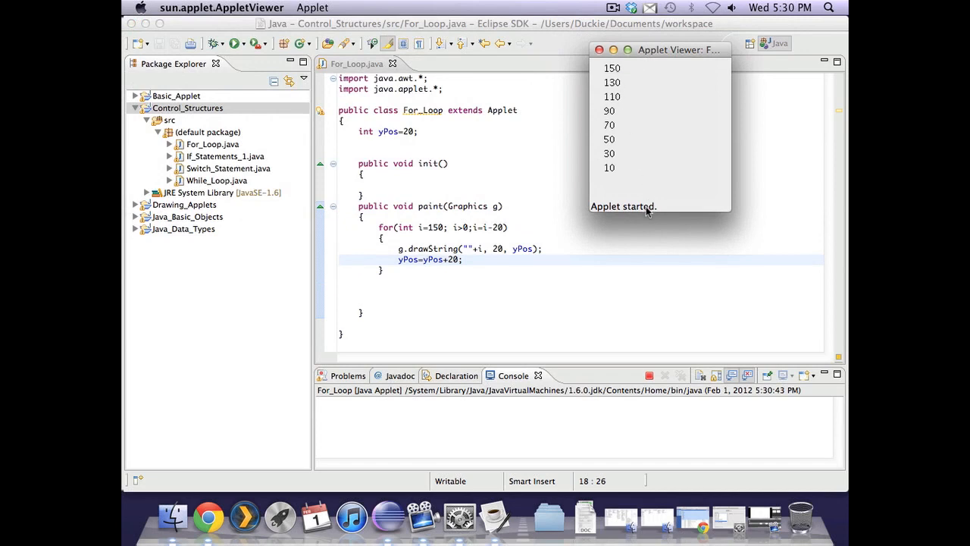
{"action": "mouse_move", "coordinate": [636, 204]}
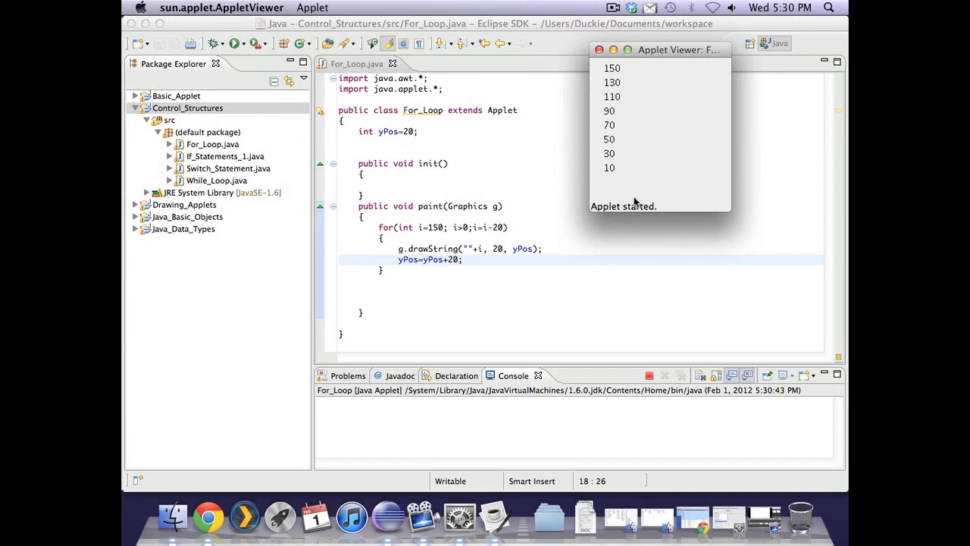
{"action": "mouse_move", "coordinate": [711, 223]}
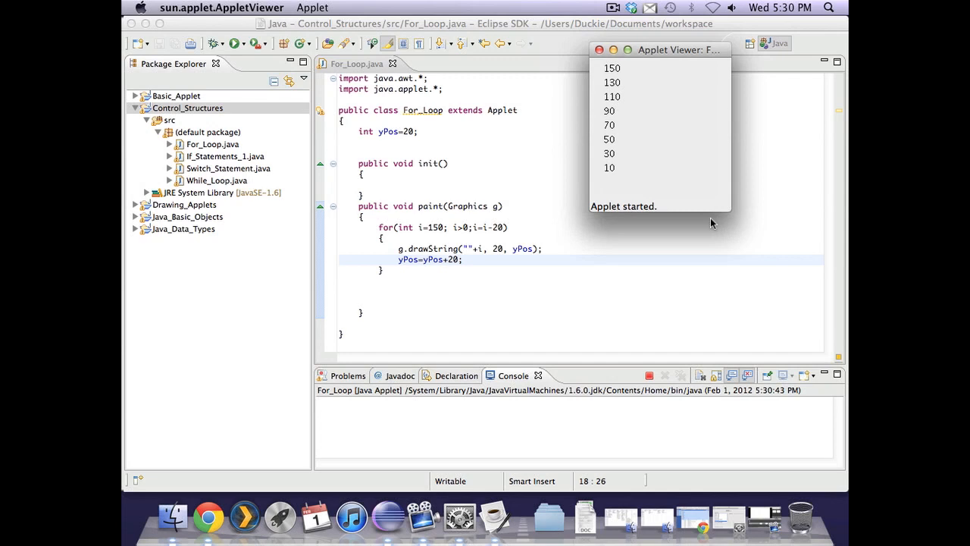
{"action": "mouse_move", "coordinate": [514, 227]}
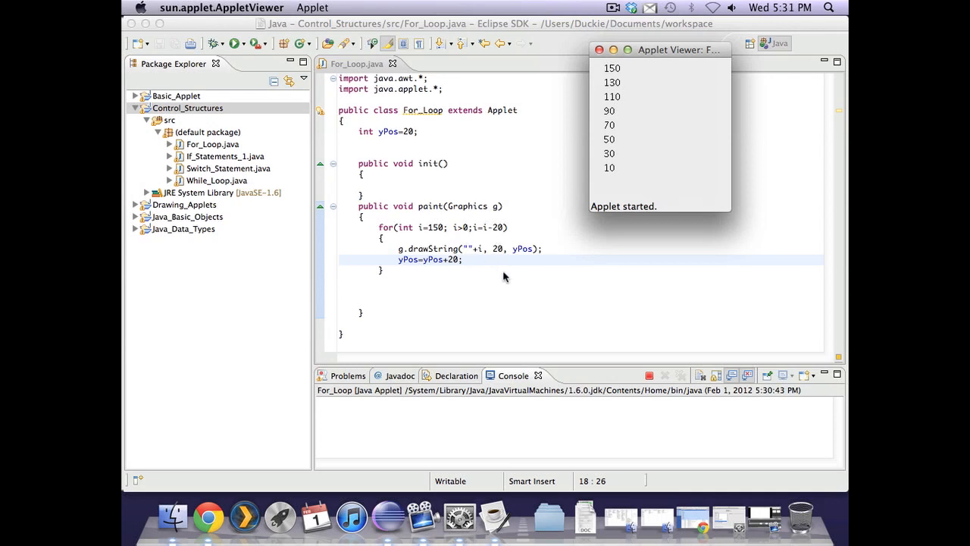
{"action": "mouse_move", "coordinate": [388, 279]}
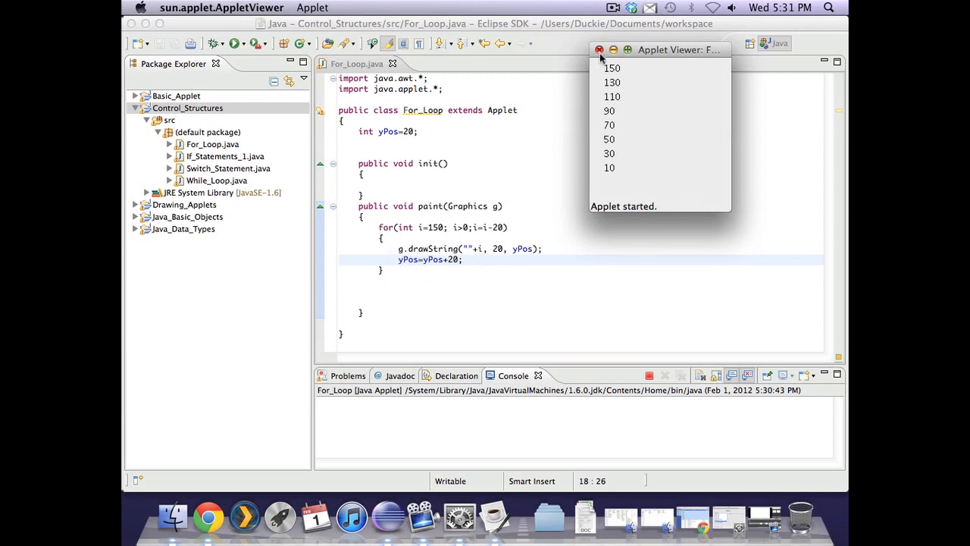
{"action": "left_click", "coordinate": [600, 49]}
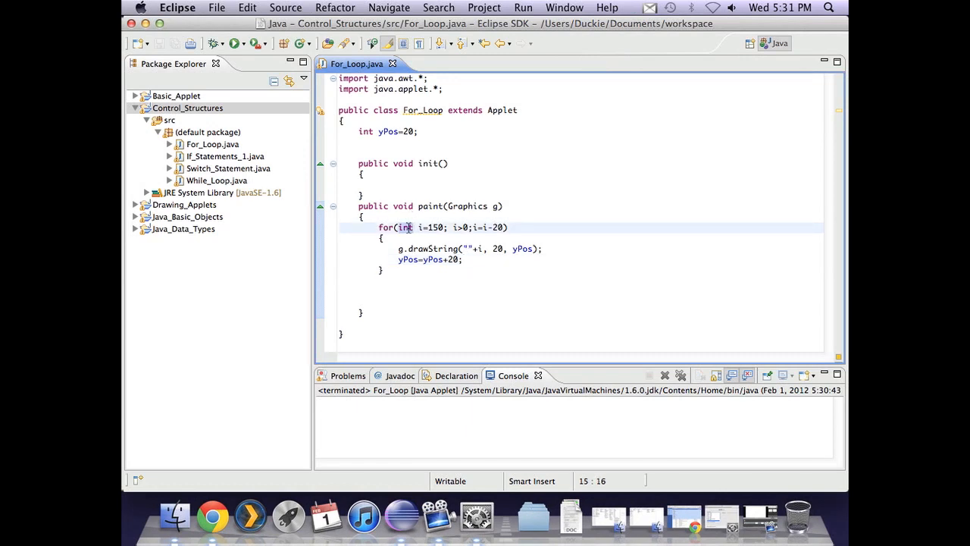
- Change the for header to char i='a'; i<='z'; i++ and run the letter-loop applet
{"action": "type", "text": "char"}
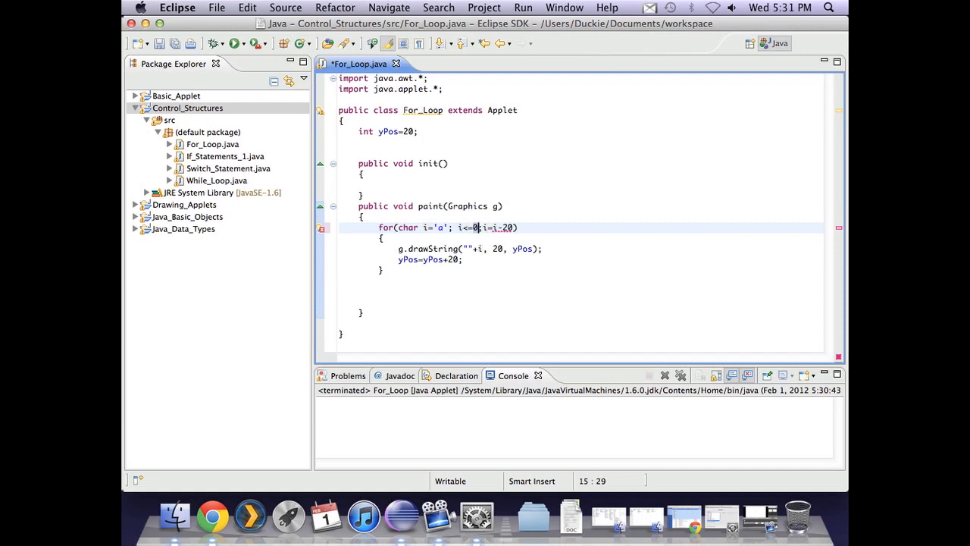
{"action": "type", "text": "'z'"}
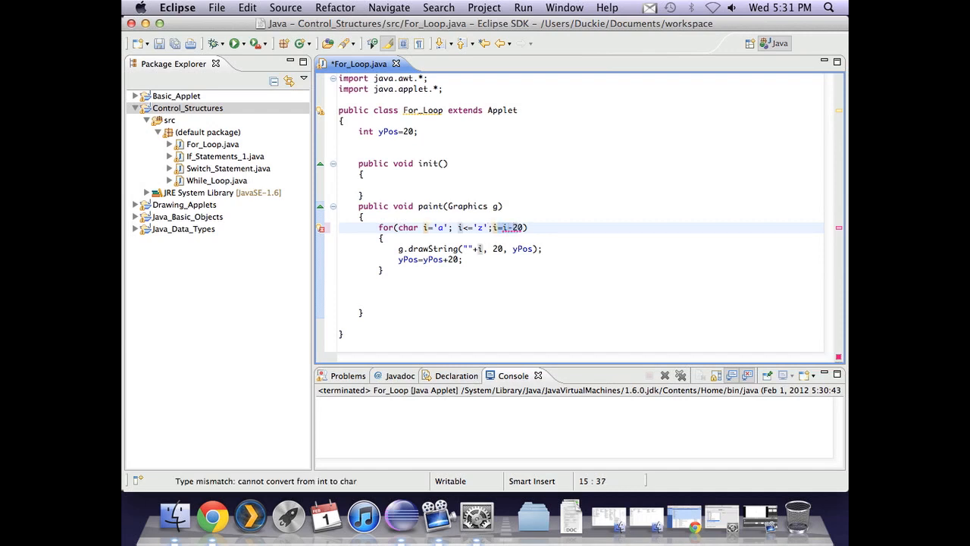
{"action": "key", "text": "BackSpace"}
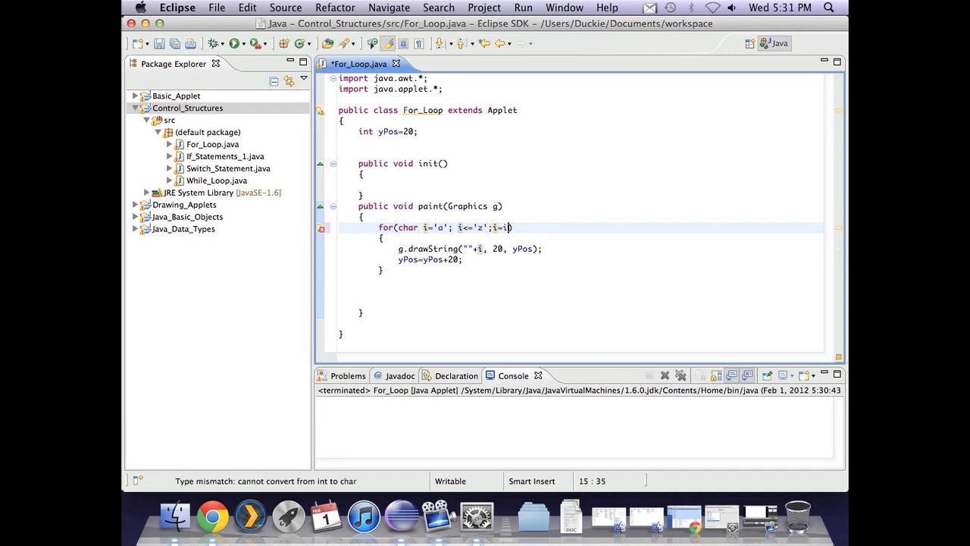
{"action": "type", "text": "+1"}
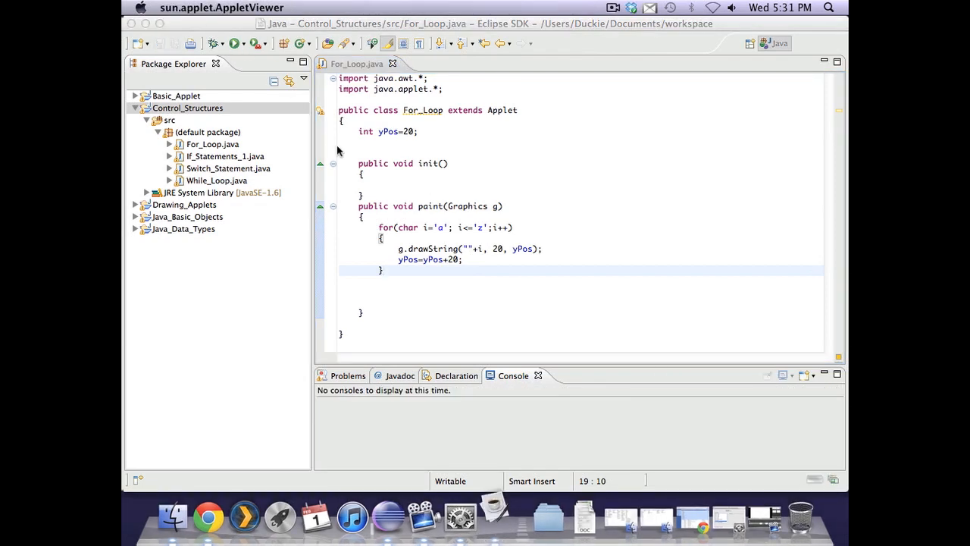
{"action": "left_click", "coordinate": [235, 42]}
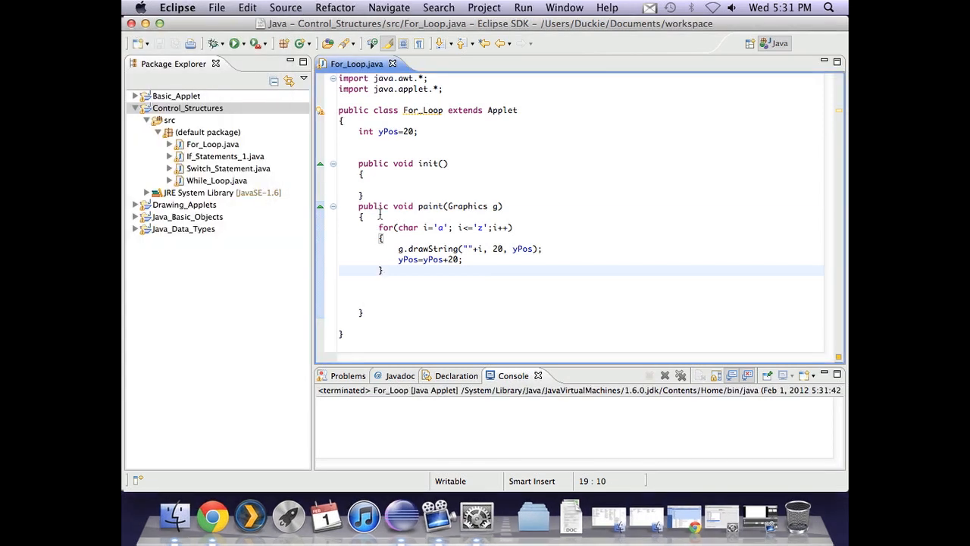
- Add yPos=20; above the letter loop, rerun the applet, and close it
{"action": "type", "text": "yPos"}
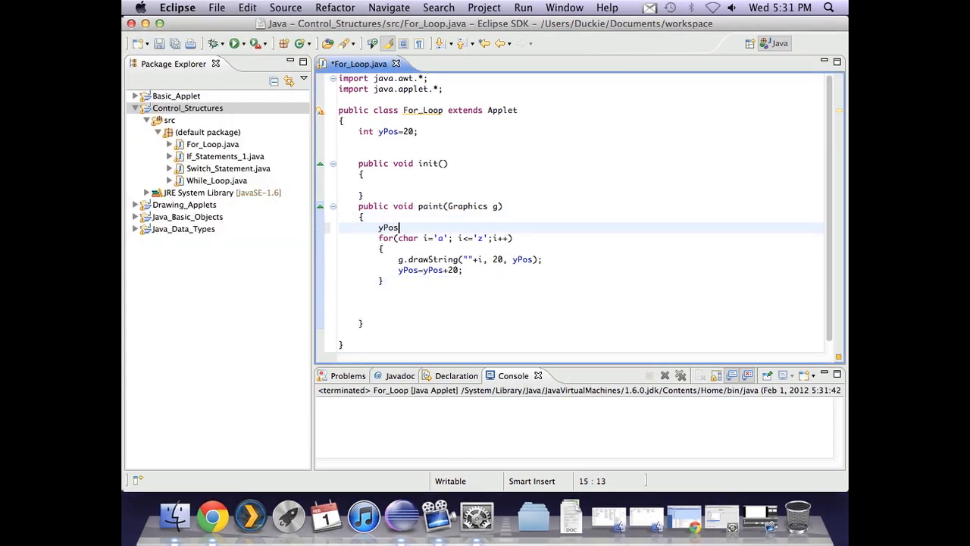
{"action": "type", "text": "=20;"}
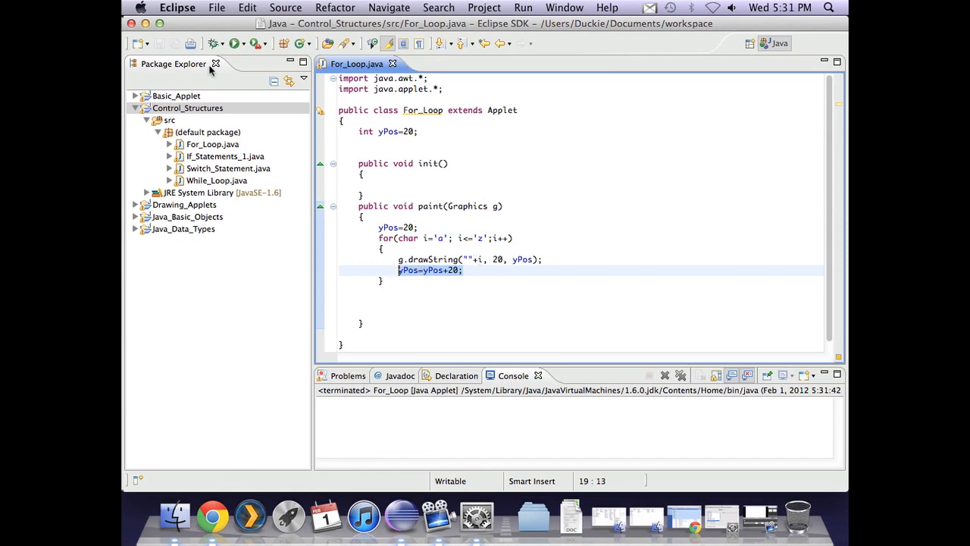
{"action": "left_click", "coordinate": [233, 43]}
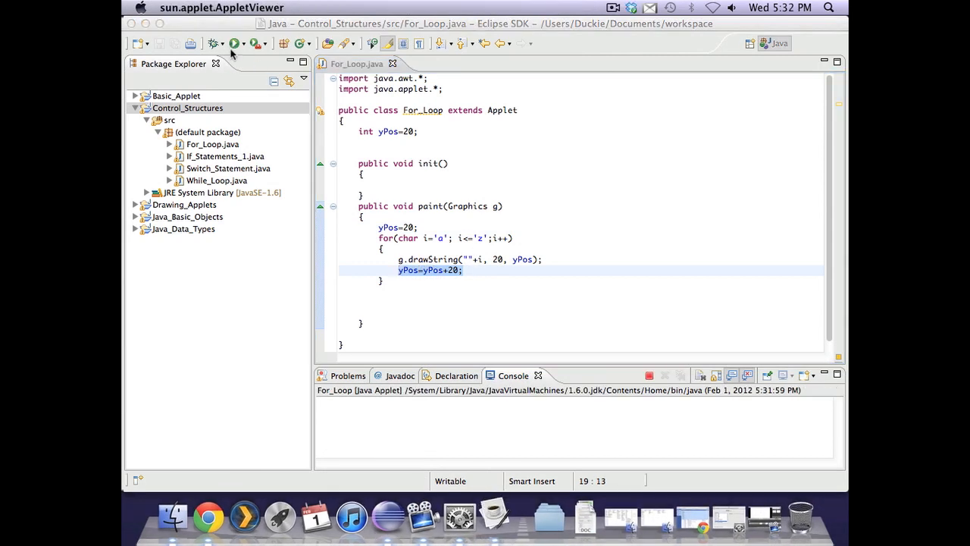
{"action": "left_click", "coordinate": [235, 42]}
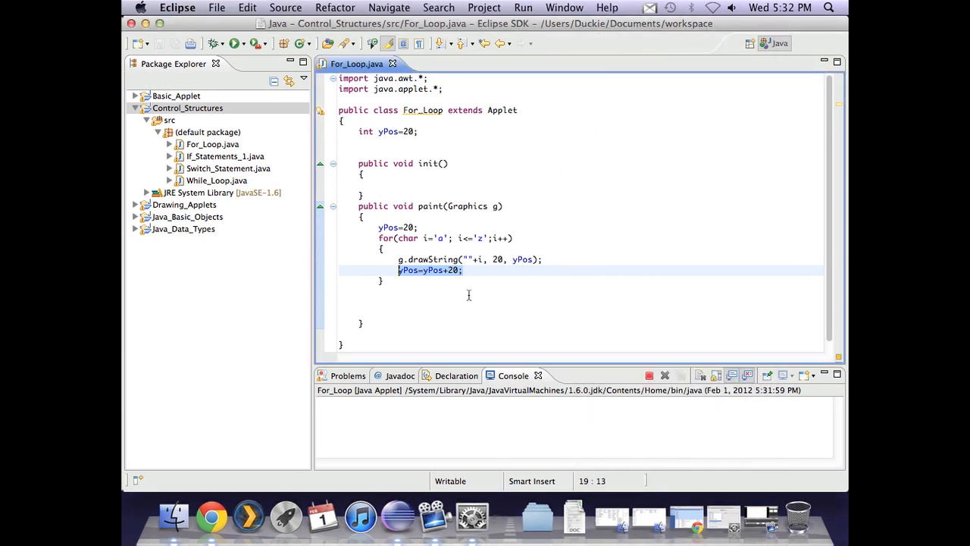
{"action": "left_click", "coordinate": [649, 376]}
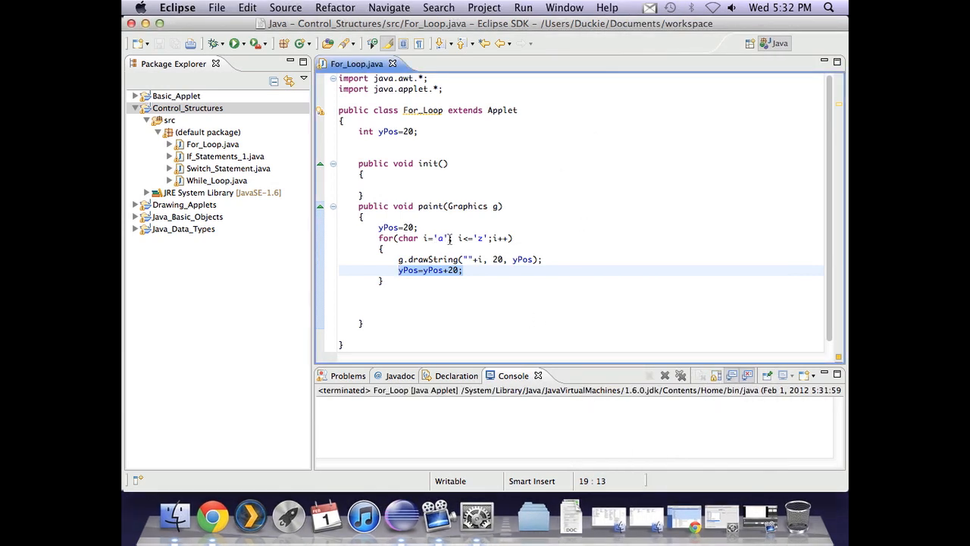